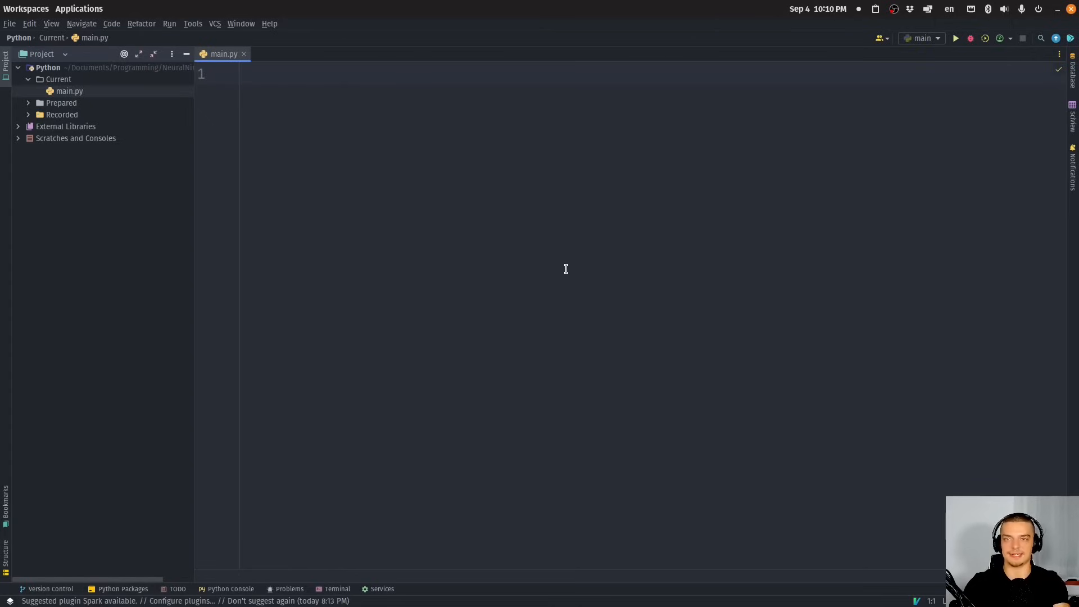
Write print('Hello User') and store the name 'Mike' in a name variable.
type("print('")
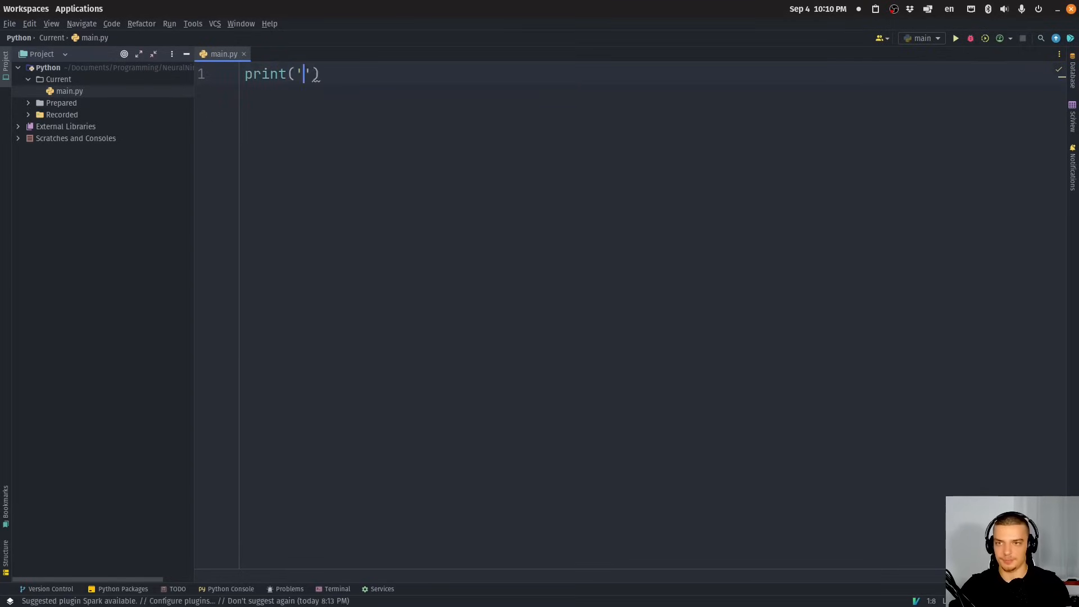
type("Hello User")
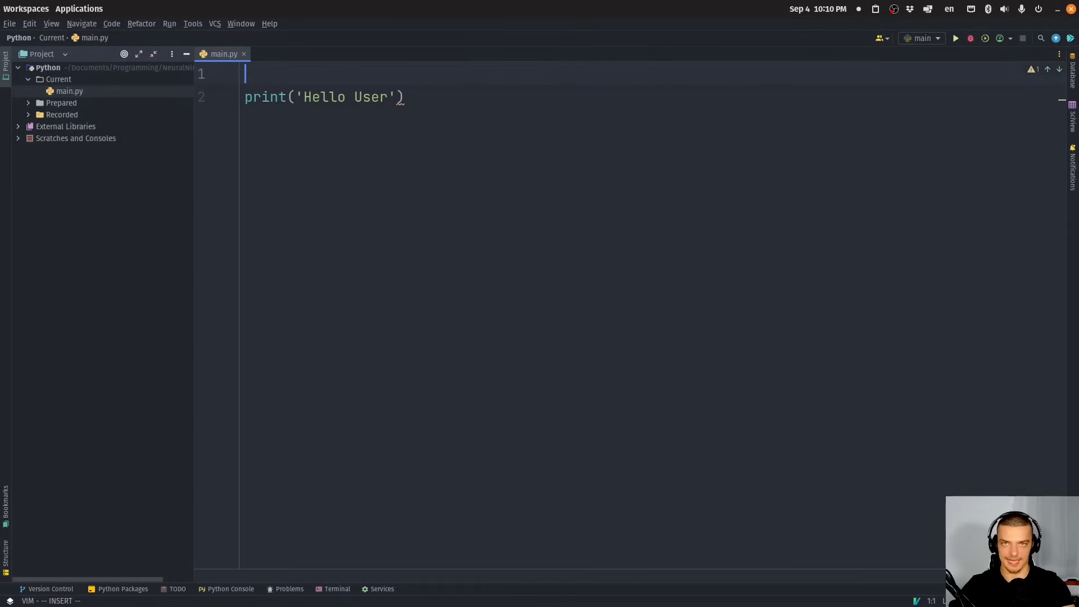
type("name = 'M")
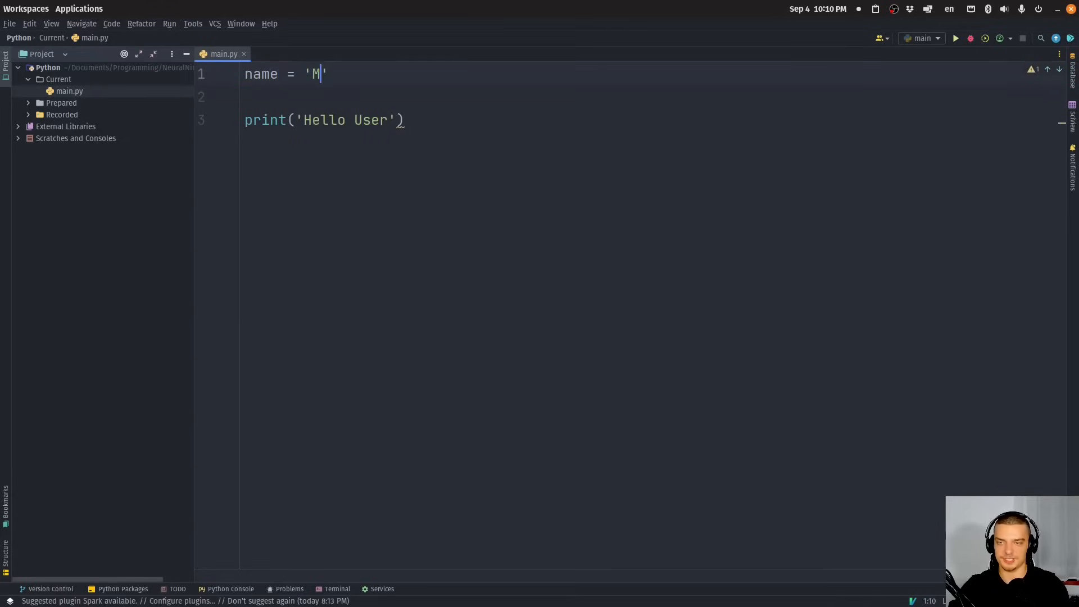
type("ike")
left_click(325, 119)
type(" +")
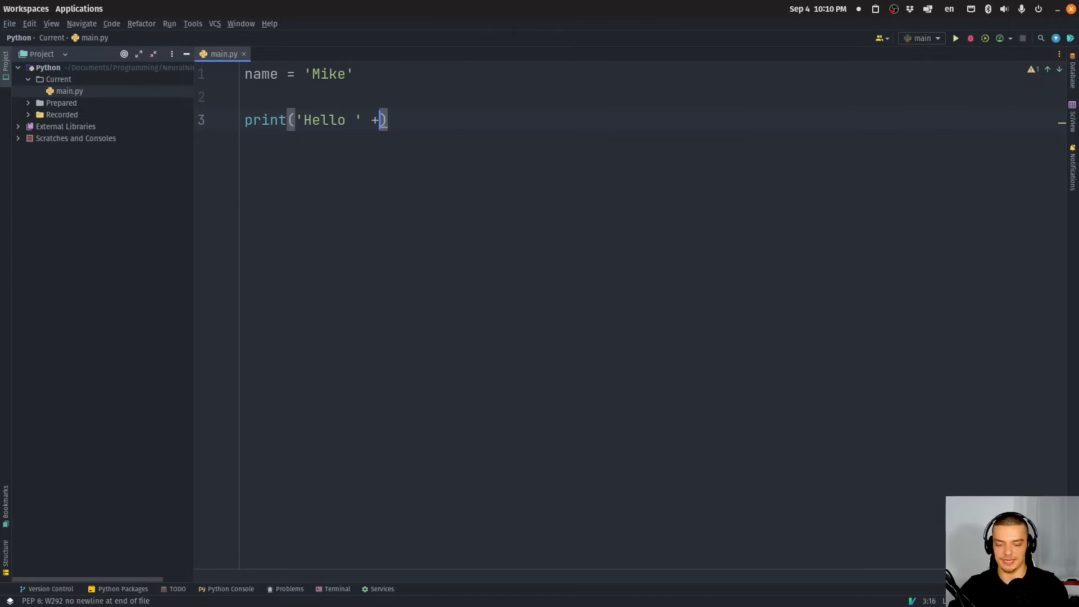
type("name")
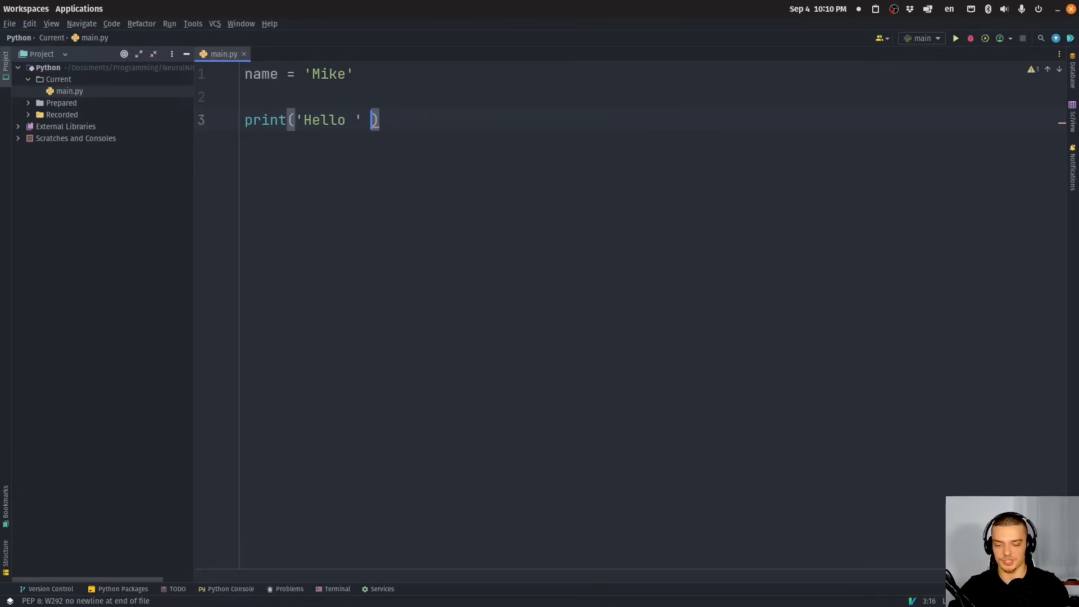
type(".")
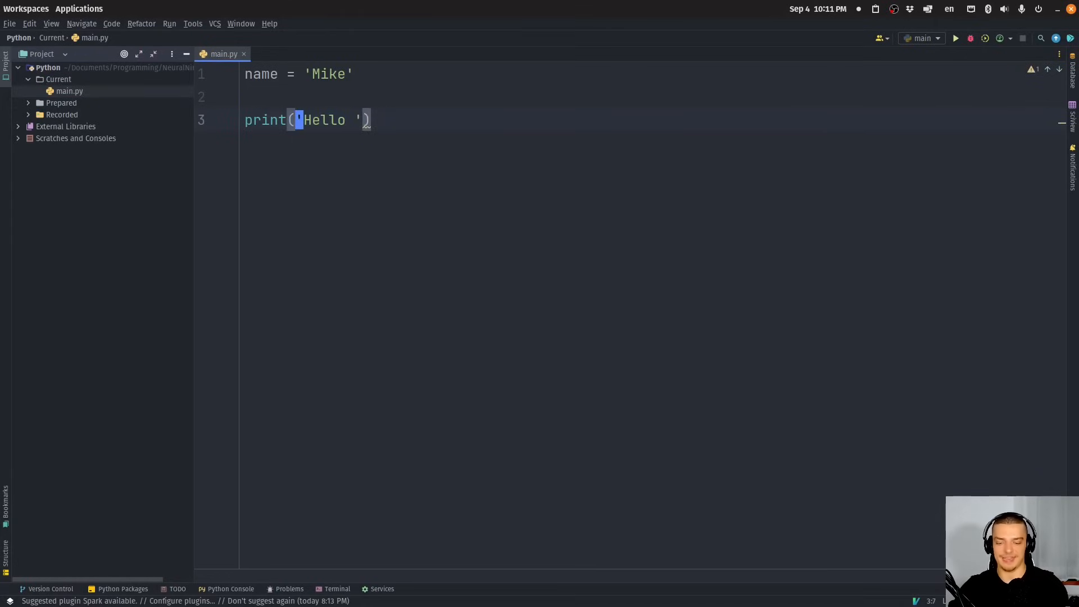
Make the greeting an f-string, first with {name}, then replaced by the expression {10 + 20}.
type("f")
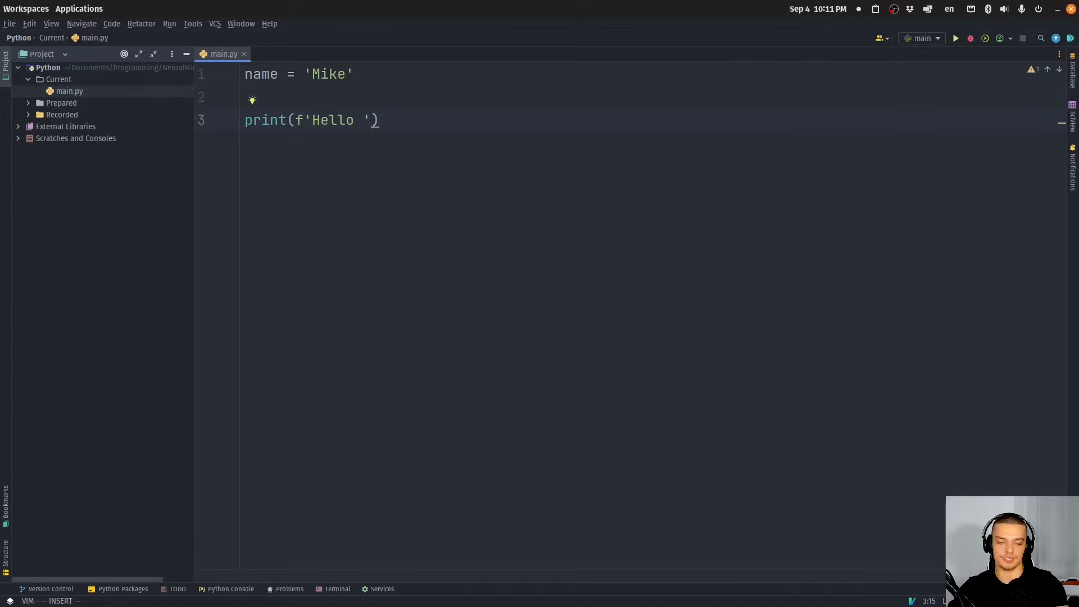
type("{}")
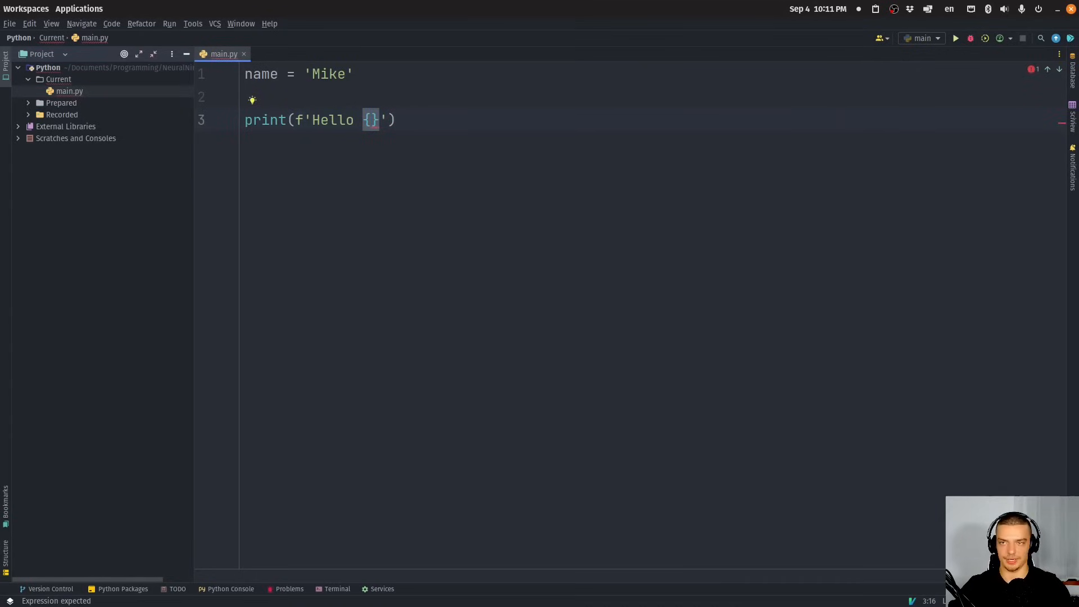
type("name")
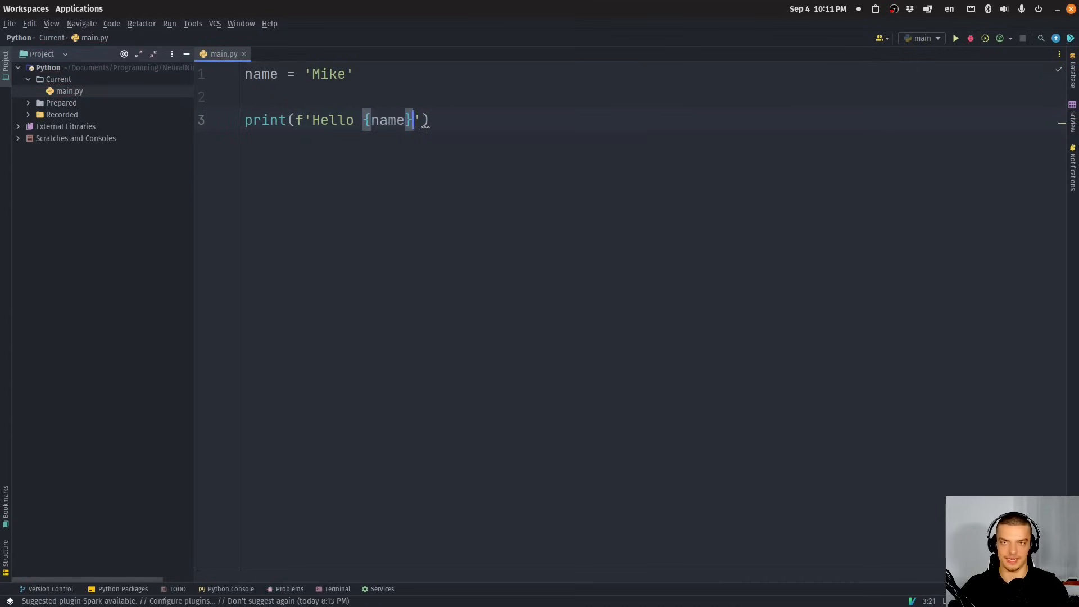
type("!")
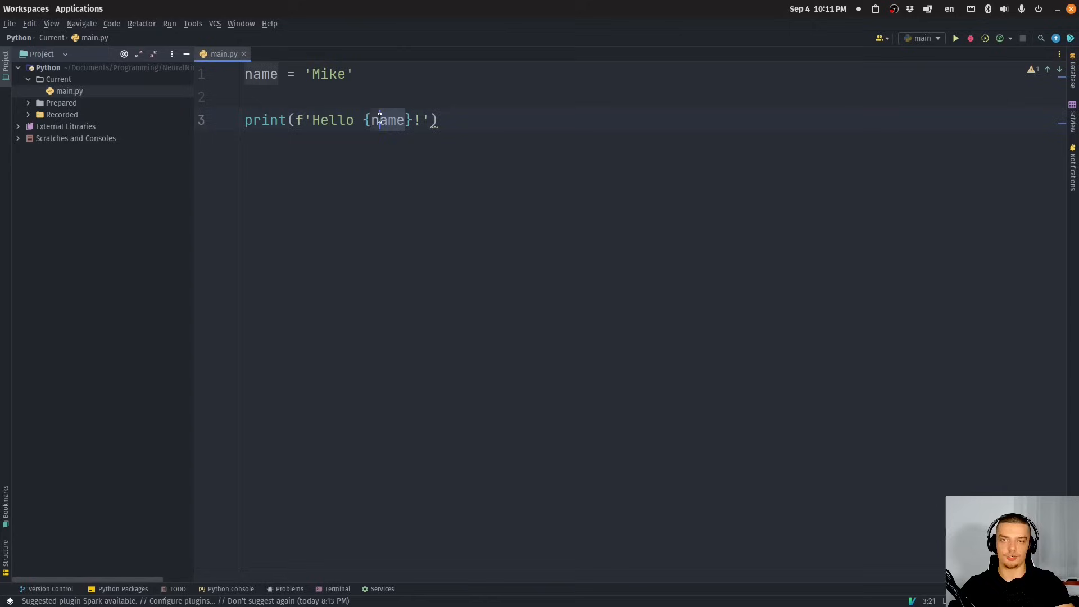
key("Delete")
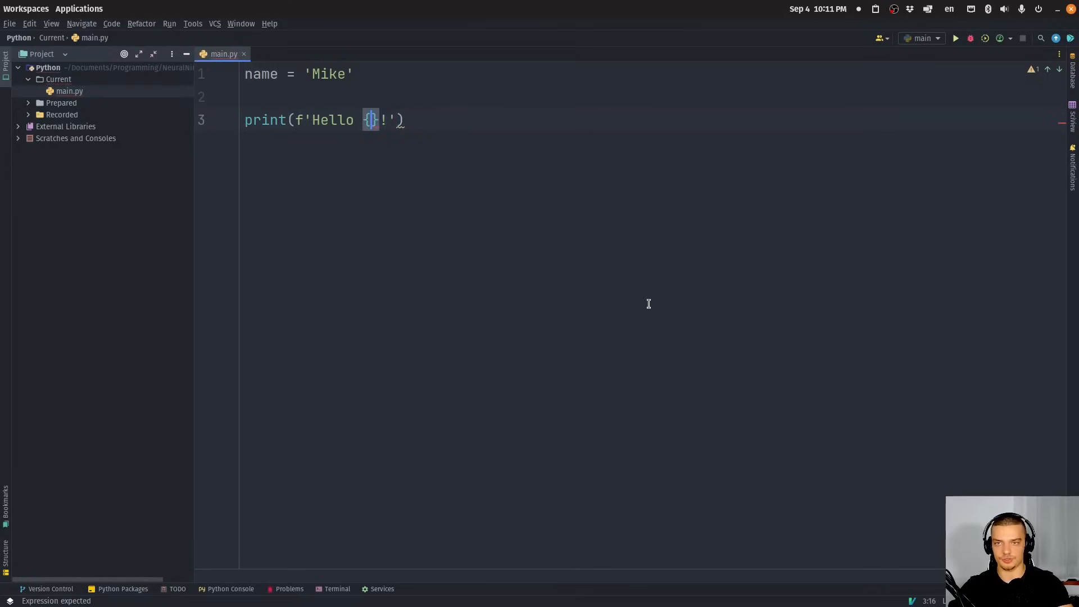
type("10 + 320")
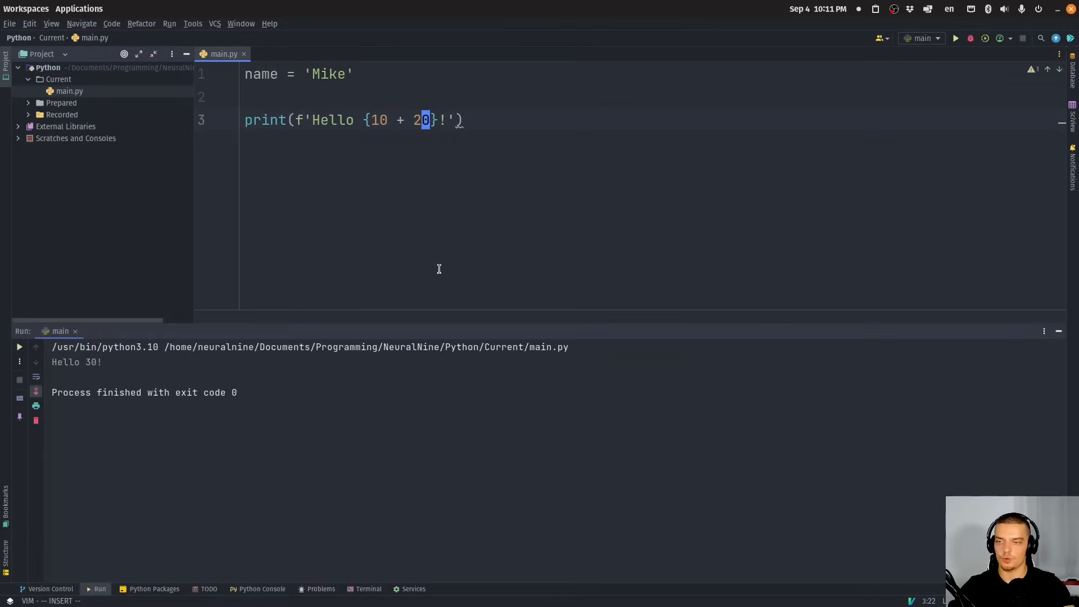
Define hello() returning 'Hello' and call hello() inside the f-string's braces.
type("def hello")
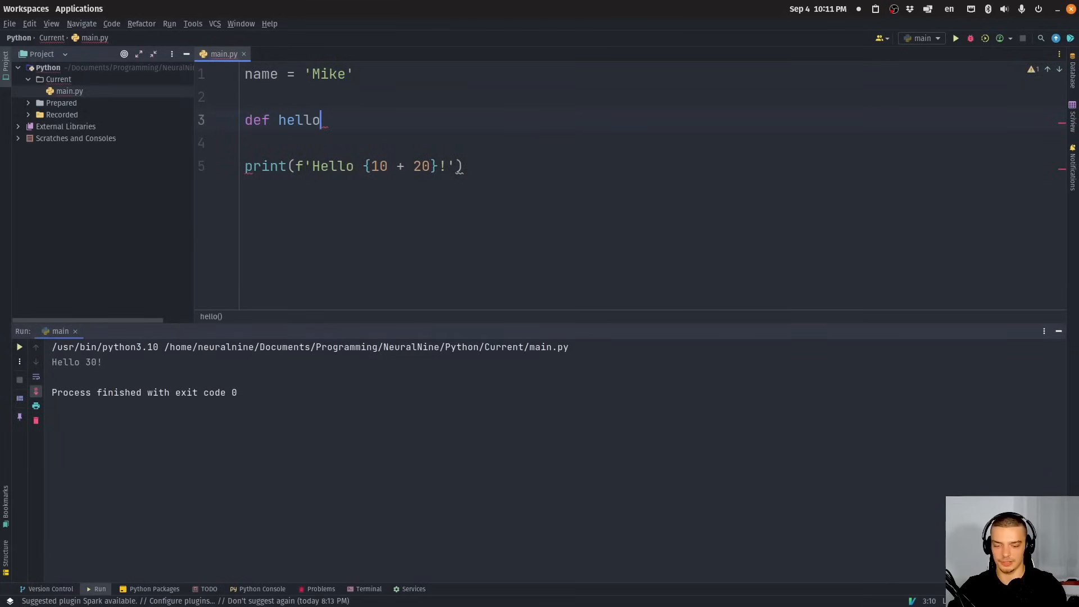
type("():")
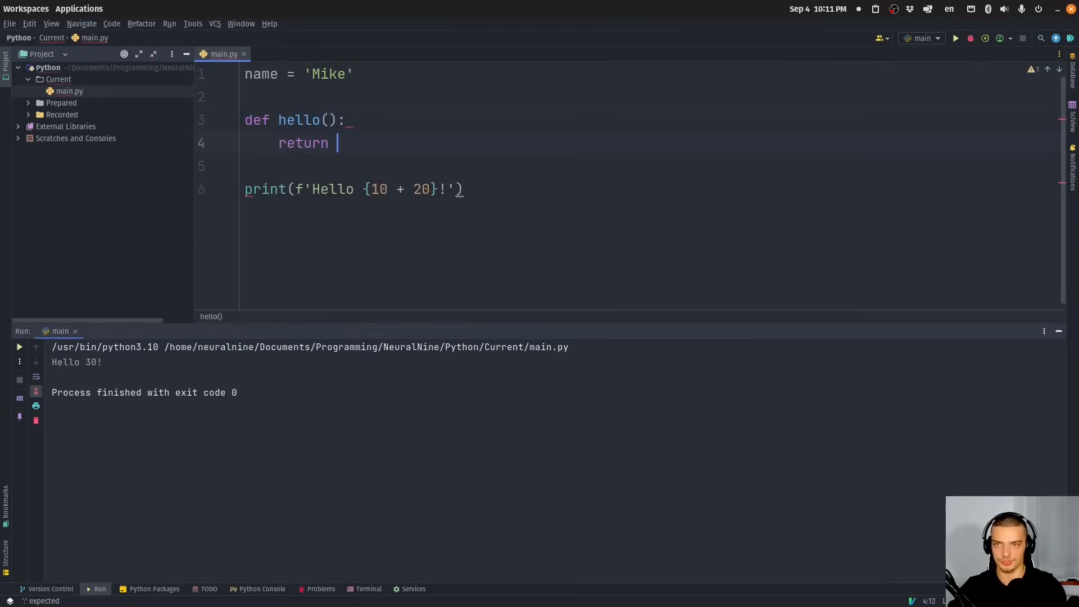
type("'Hell'")
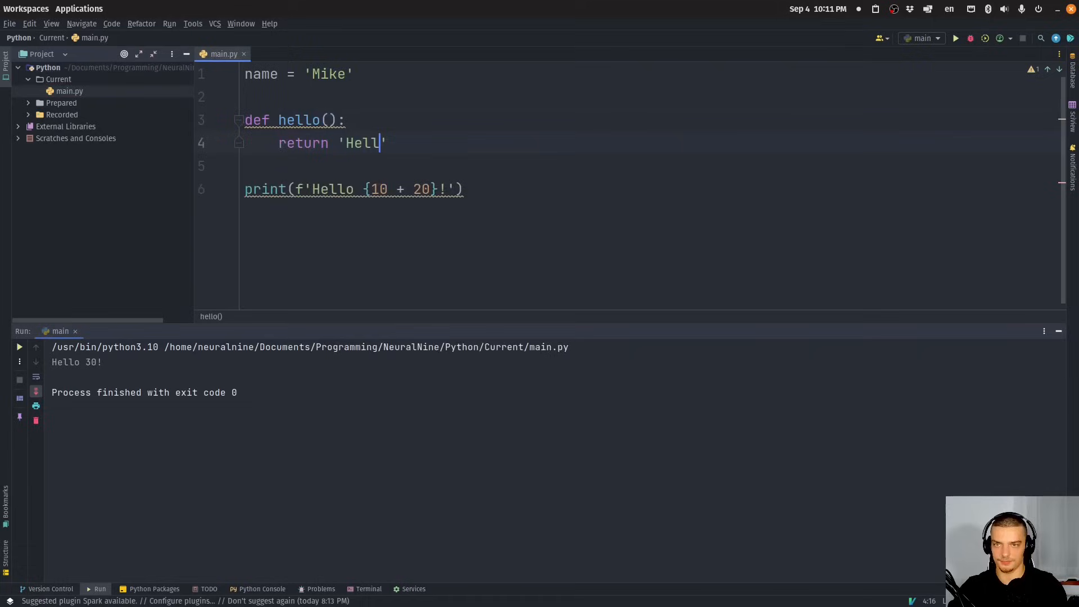
type("o'")
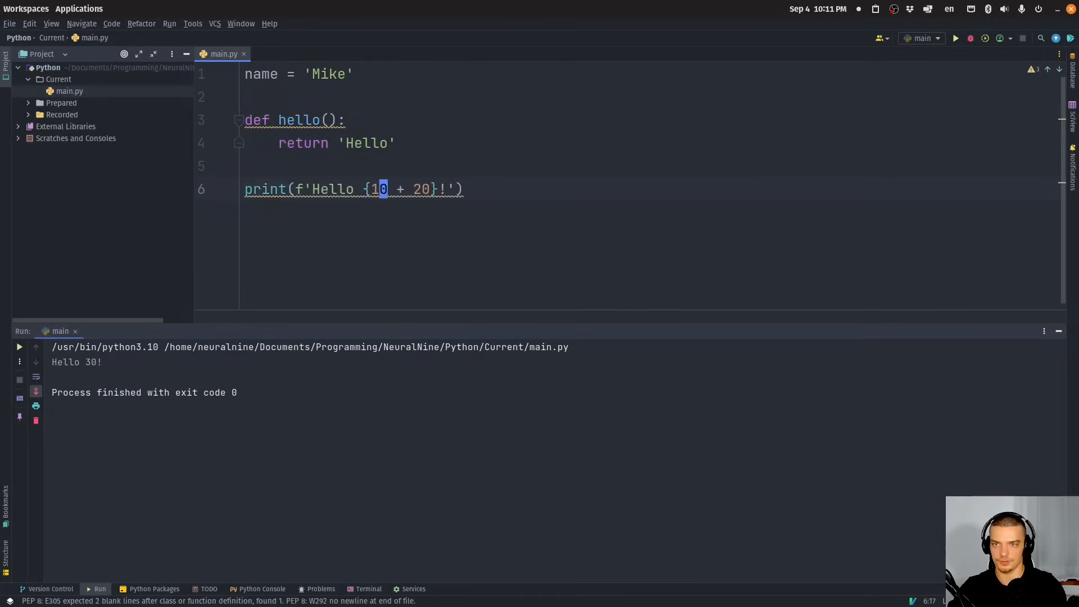
key("Delete")
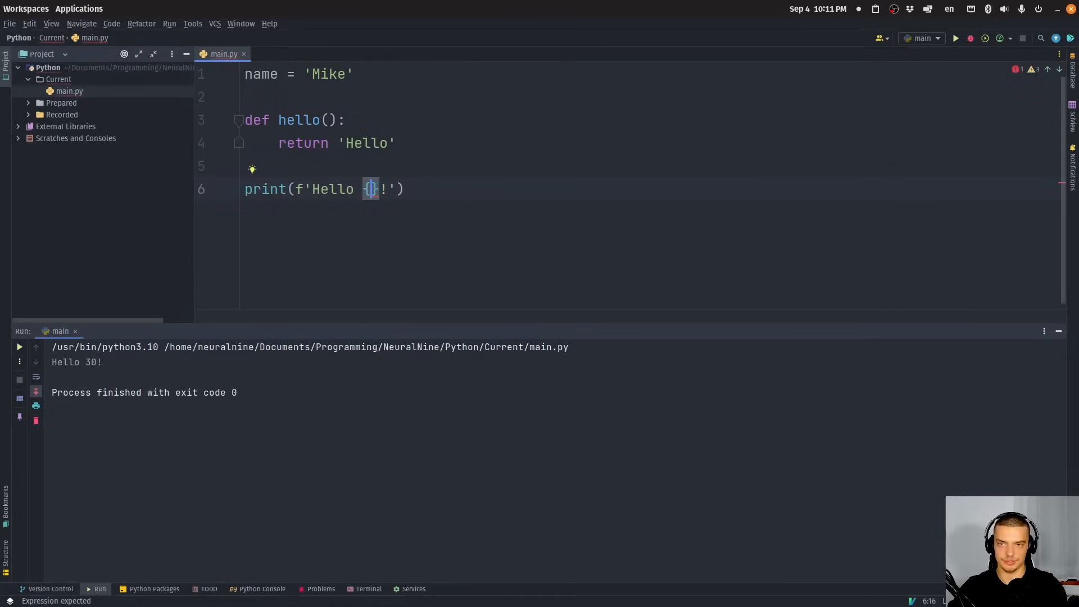
type("hello()")
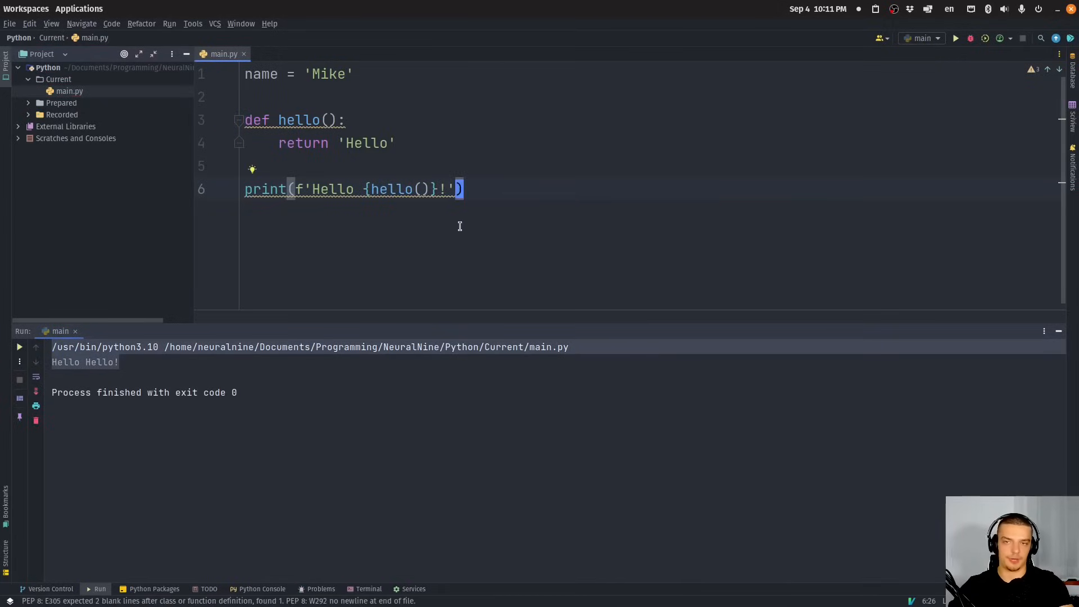
mouse_move(460, 145)
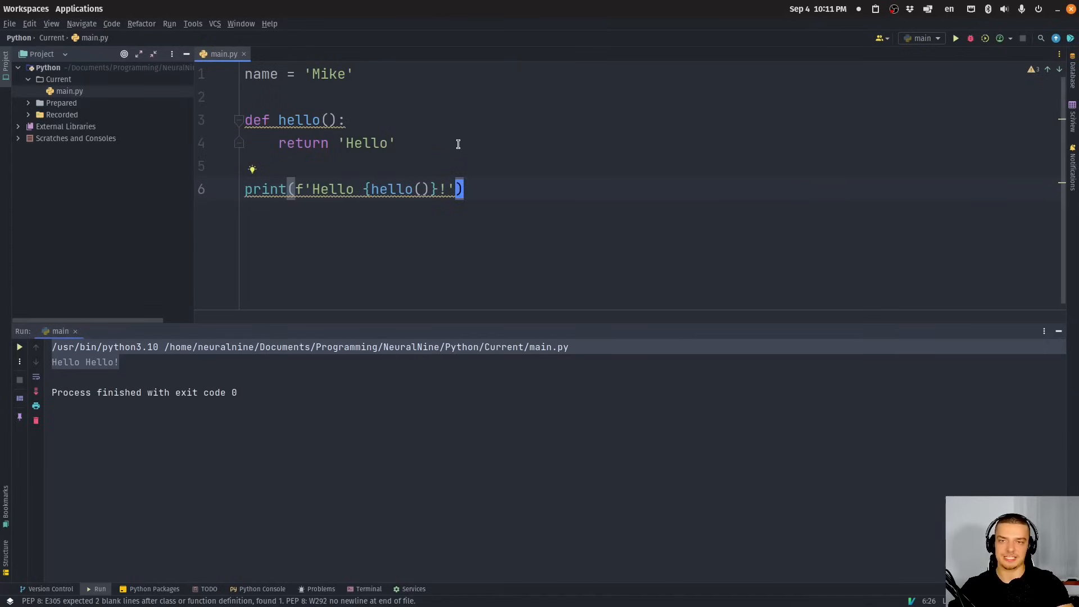
mouse_move(443, 151)
type("print('")
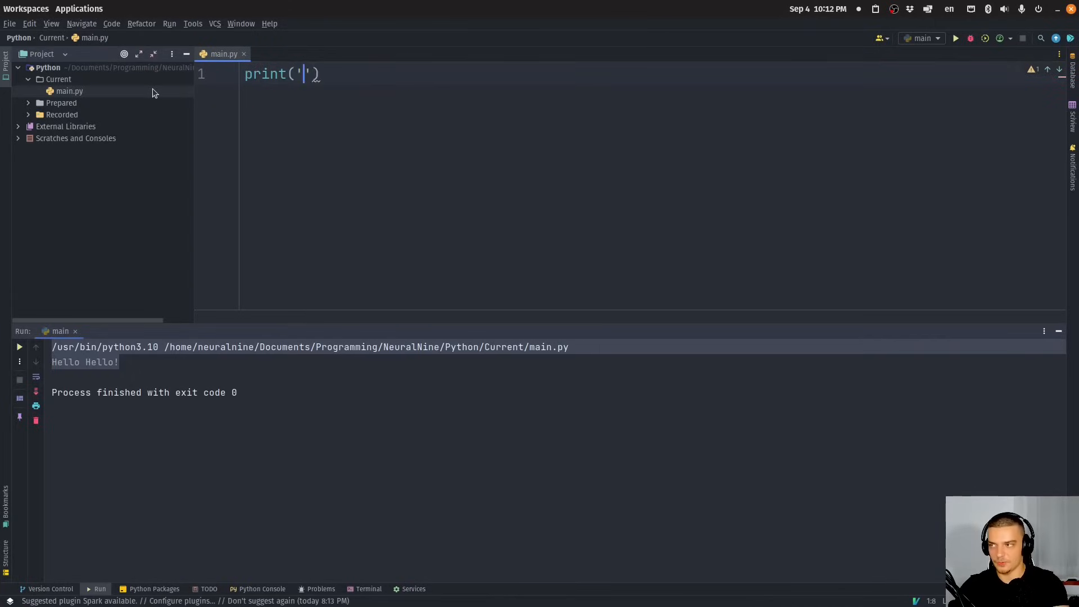
Write print('Here is a calculation 20 + 40 = ' + str(20+40)).
type("Here is a c")
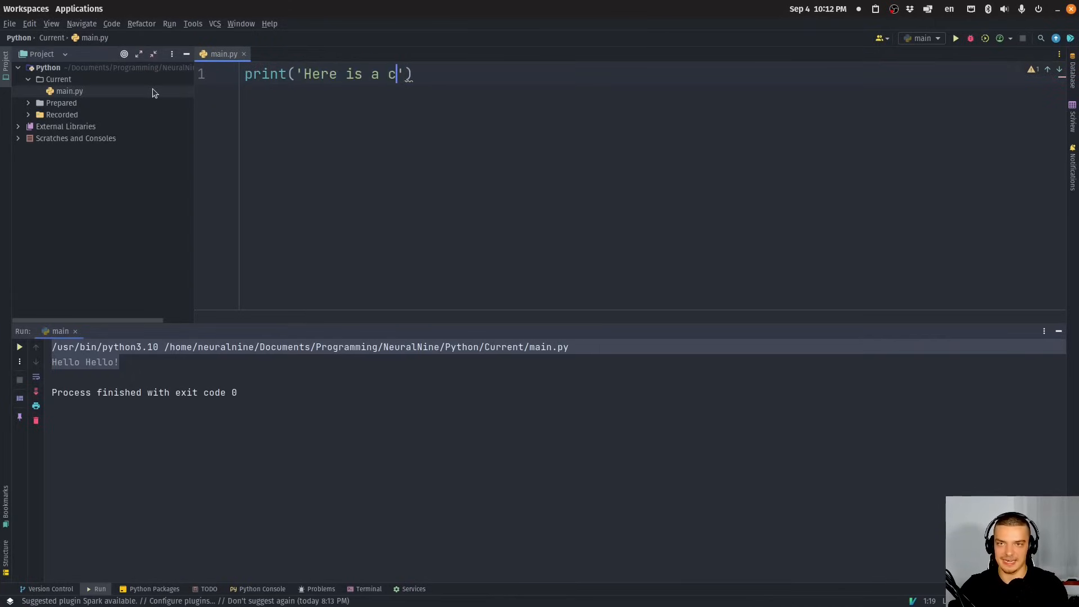
type("alculation")
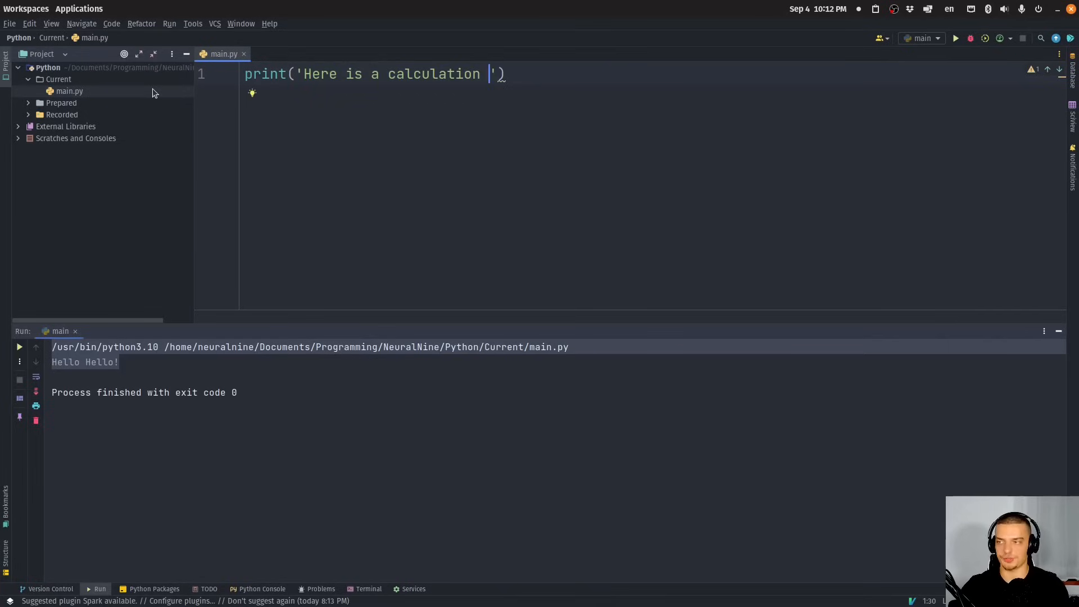
type("20 + 40 =")
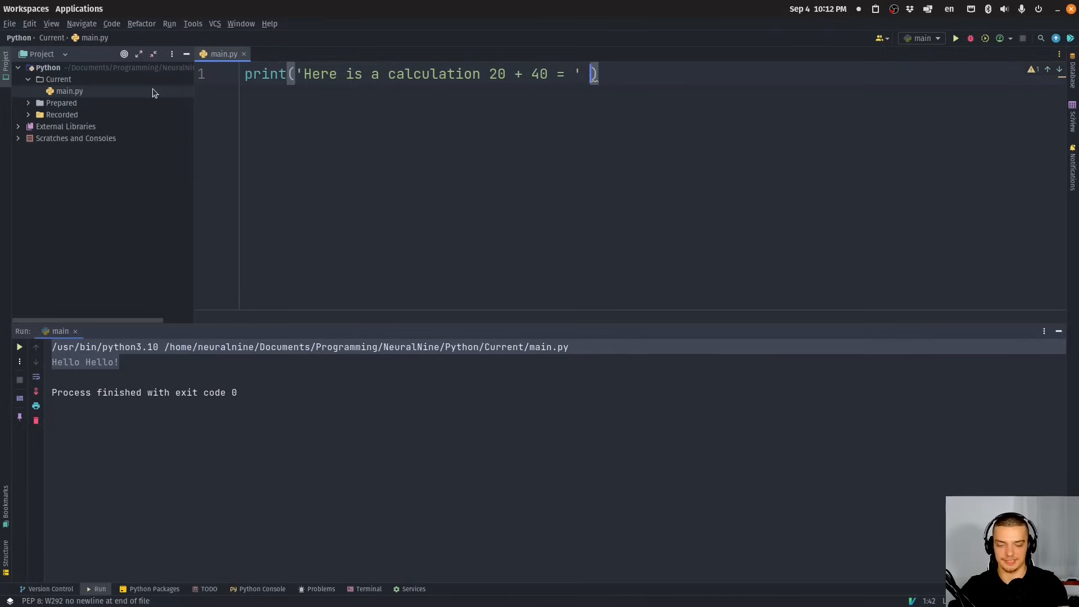
type("+")
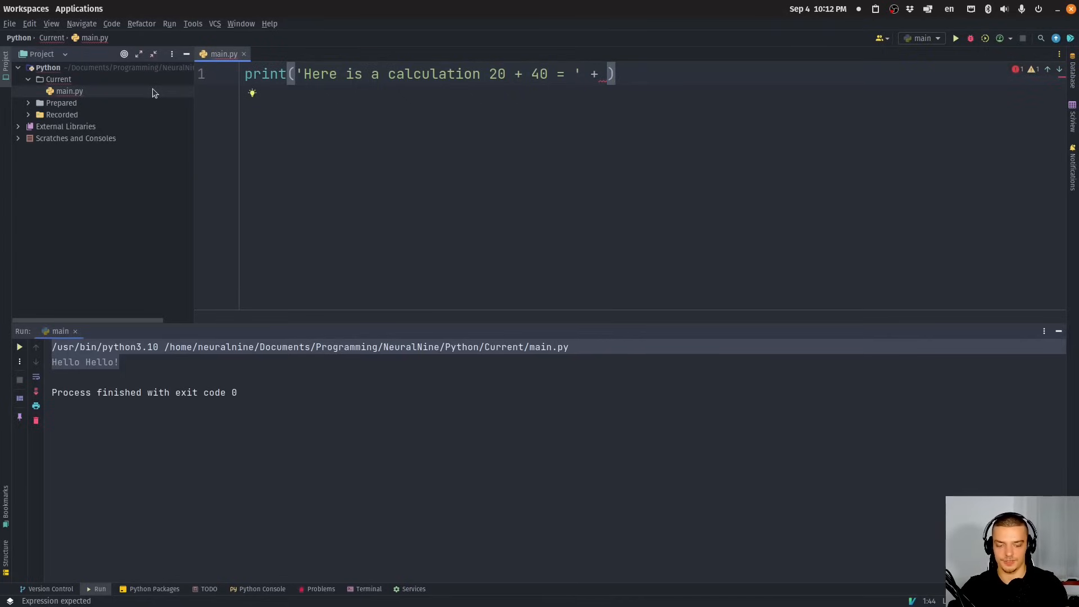
type("''")
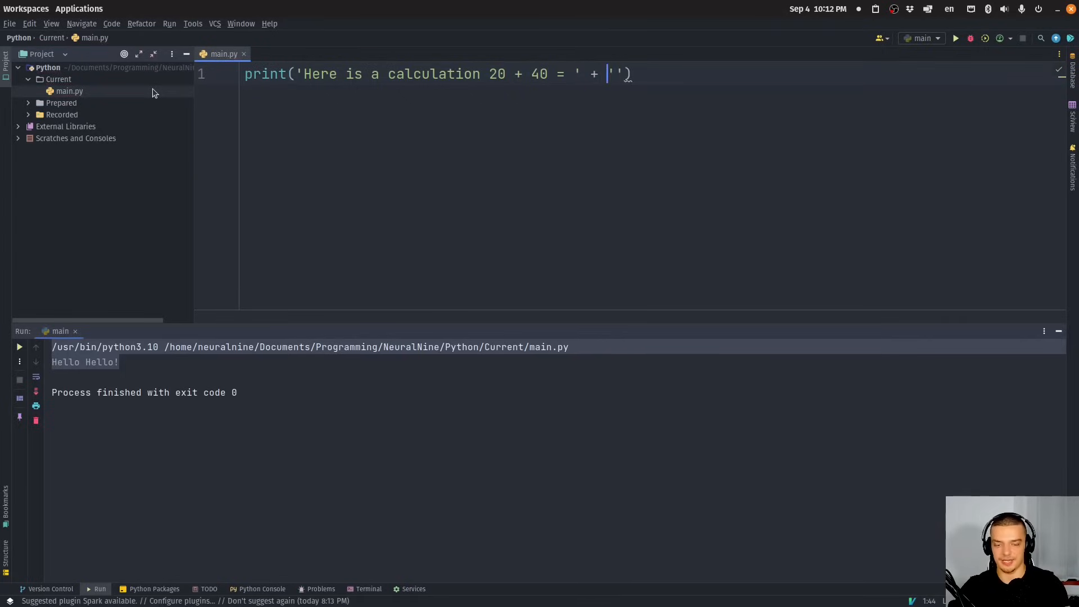
type("str(")
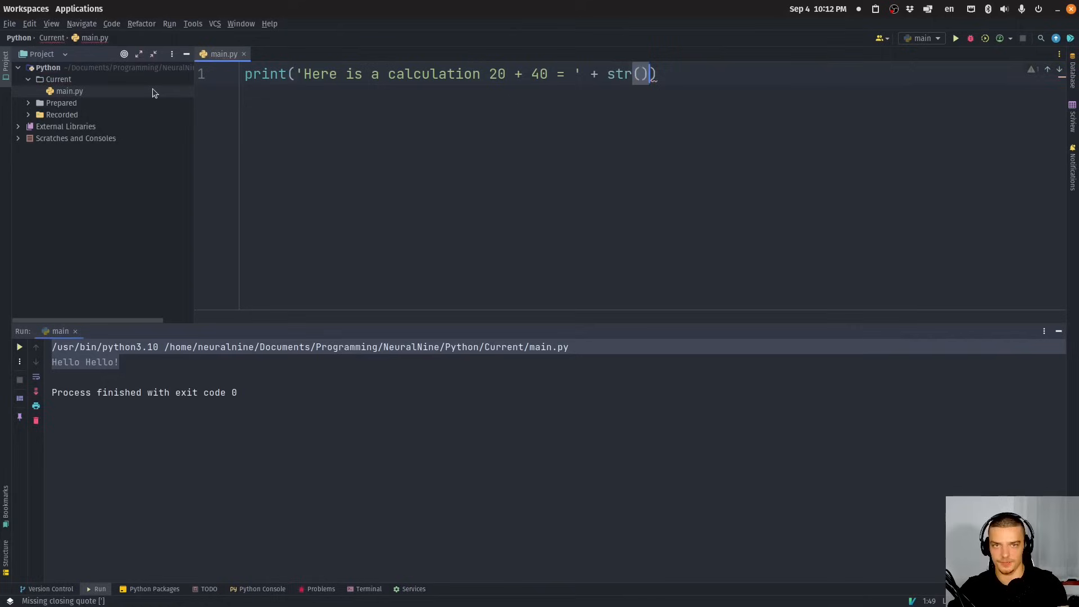
type("20+40")
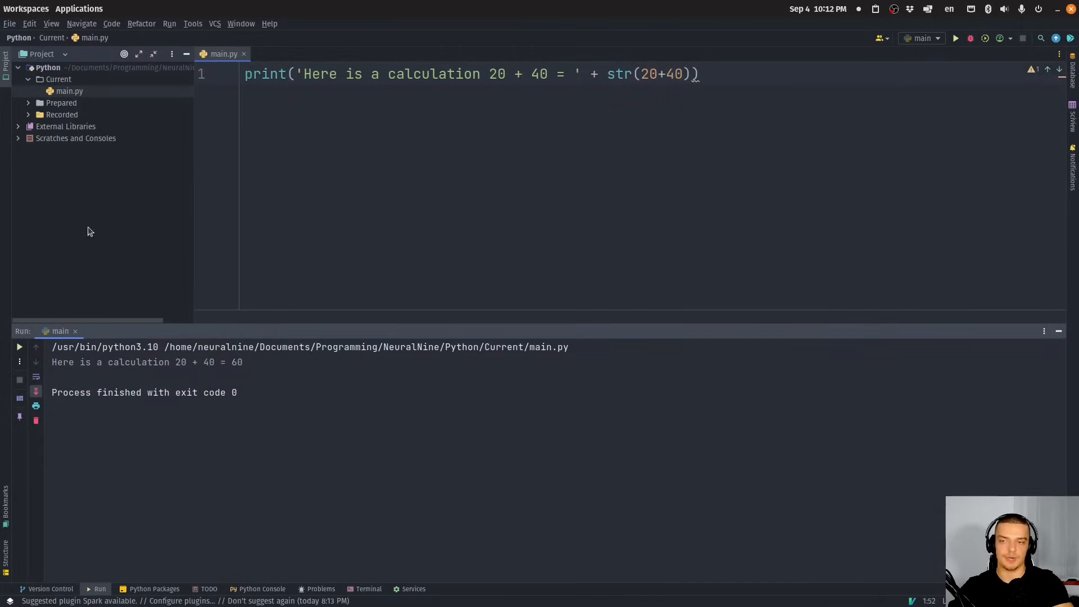
mouse_move(534, 221)
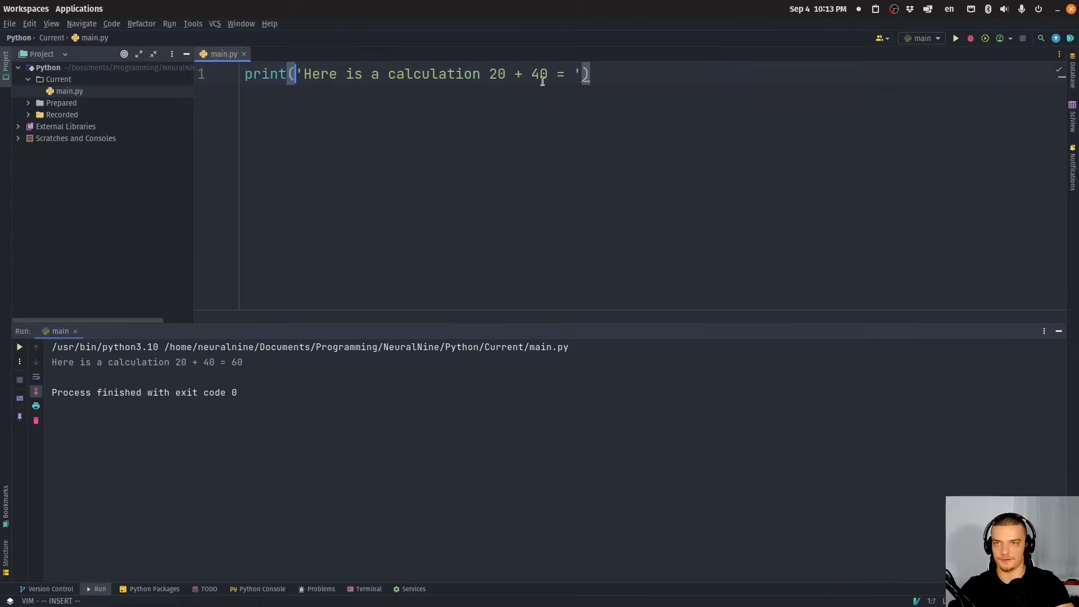
Convert the calculation print to an f-string ending in {20 + 40}.
type("f{}")
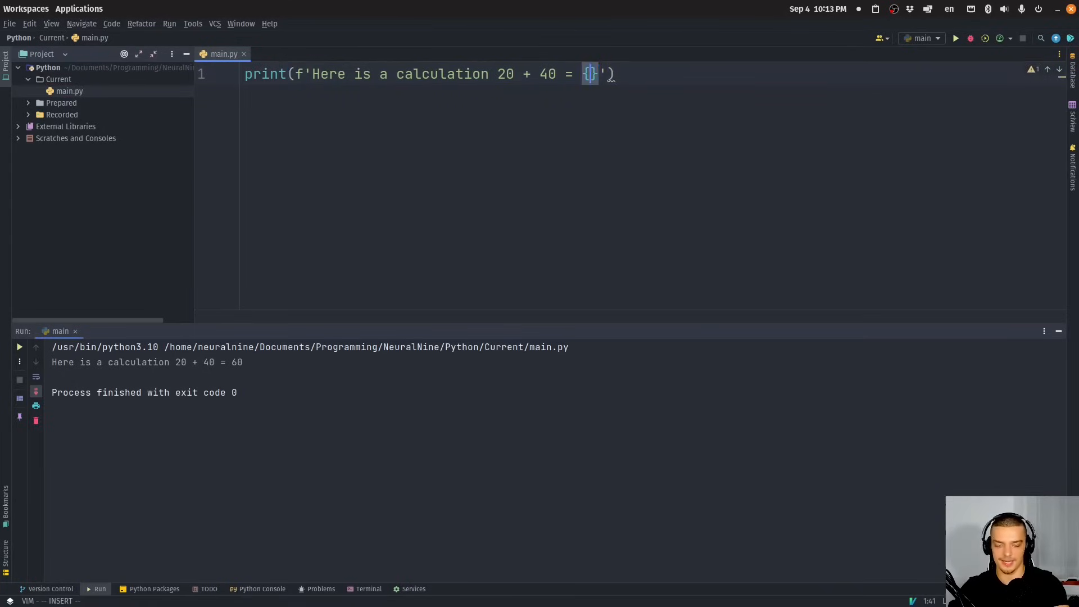
type("20 +")
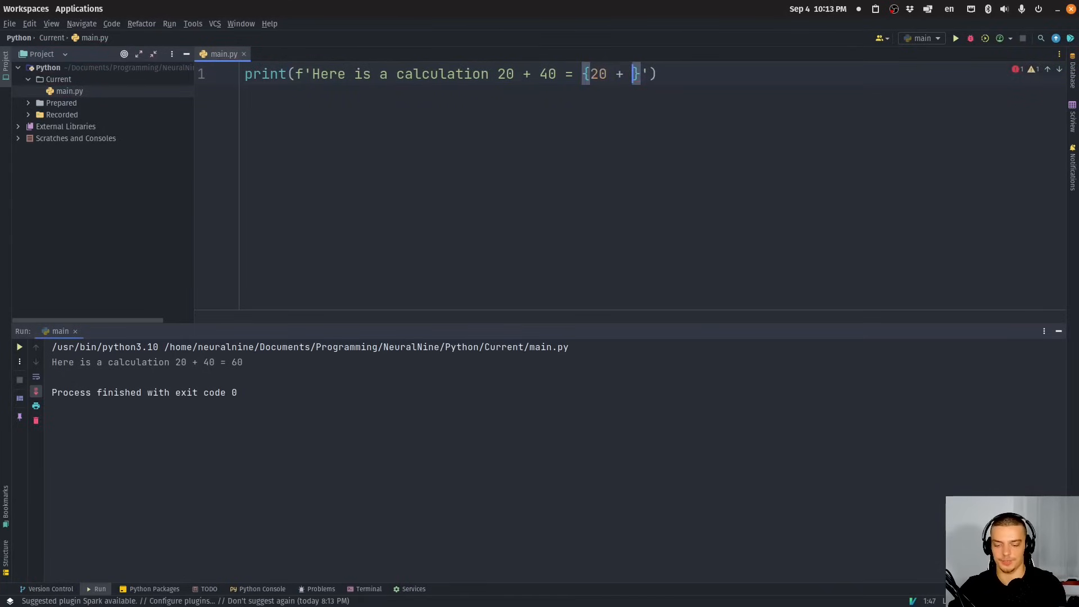
type("40")
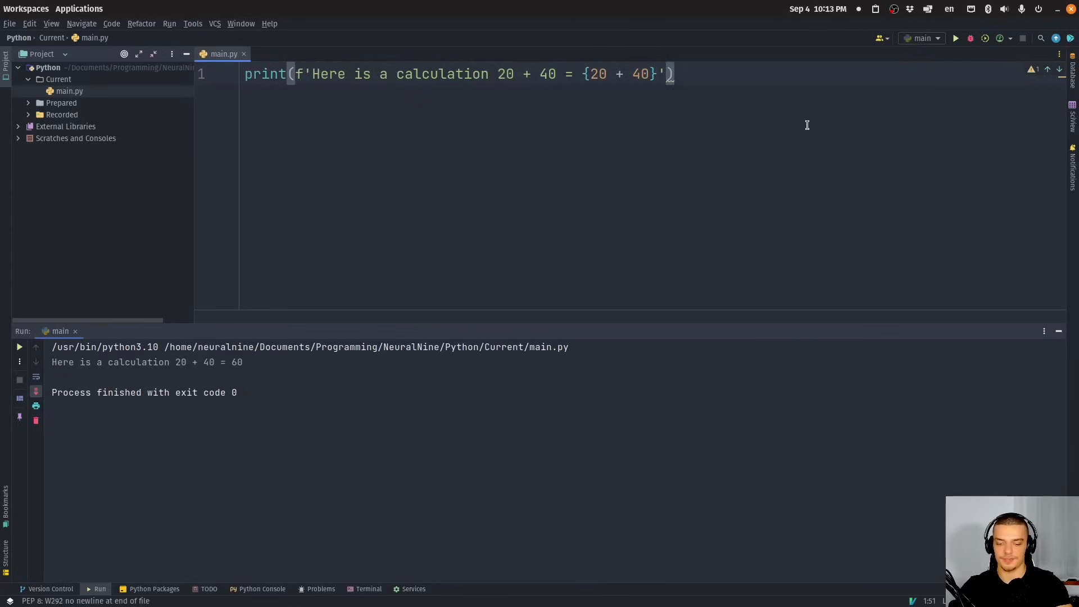
Add a second print using the self-documenting {20 + 40 = } and run main.py.
type("print(f'Here is a calculation {20 + 40")
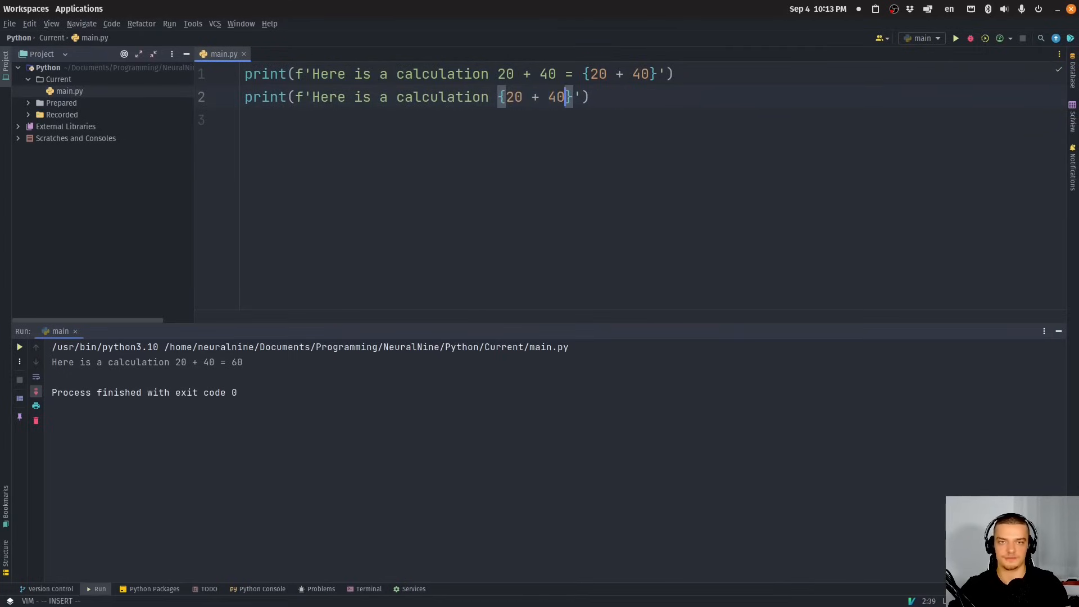
type("=")
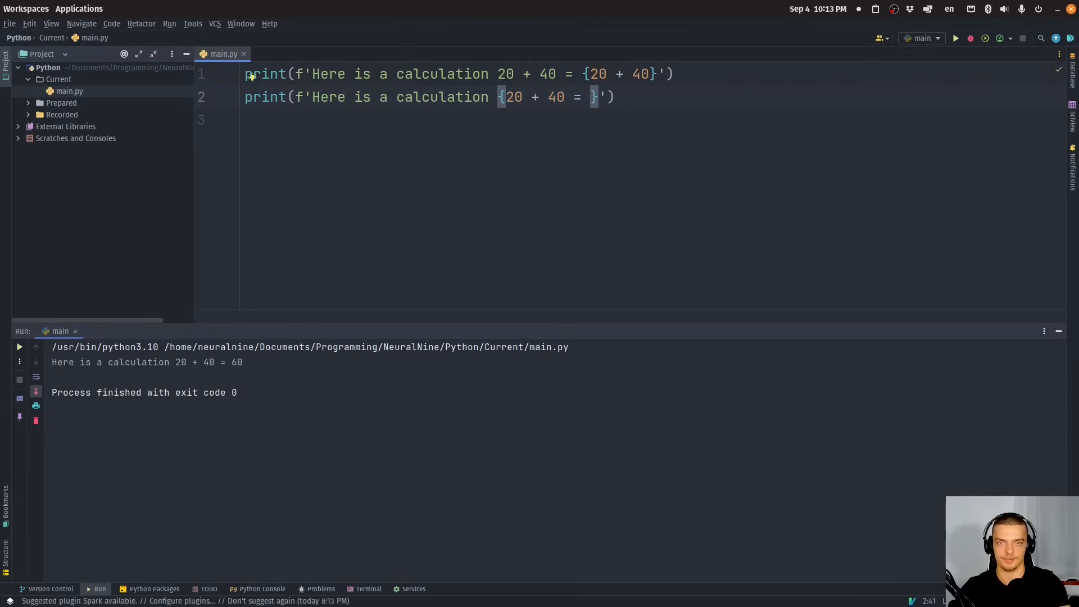
left_click(954, 38)
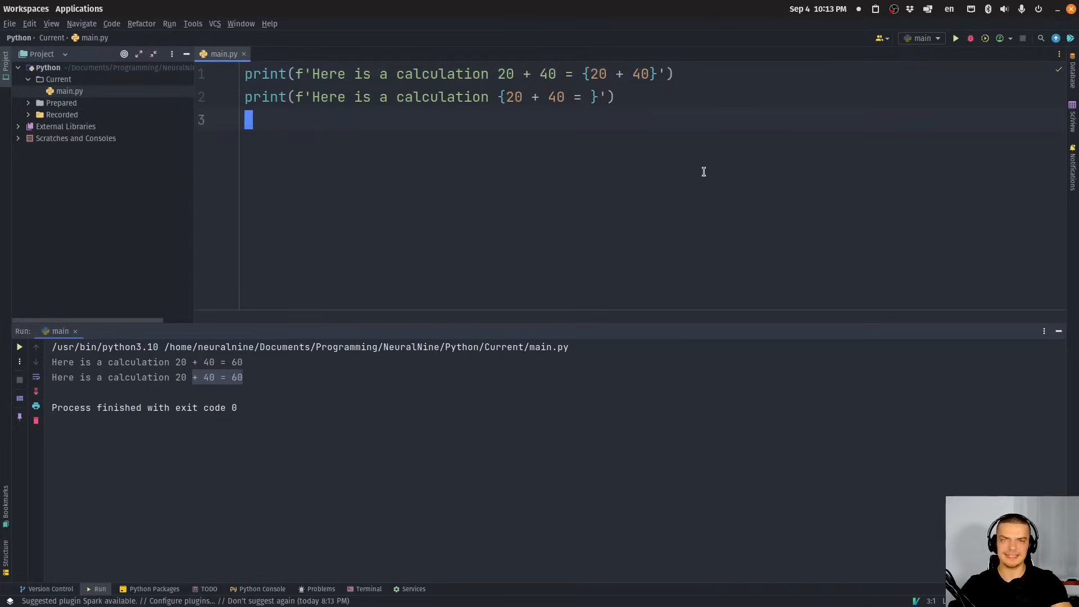
mouse_move(698, 135)
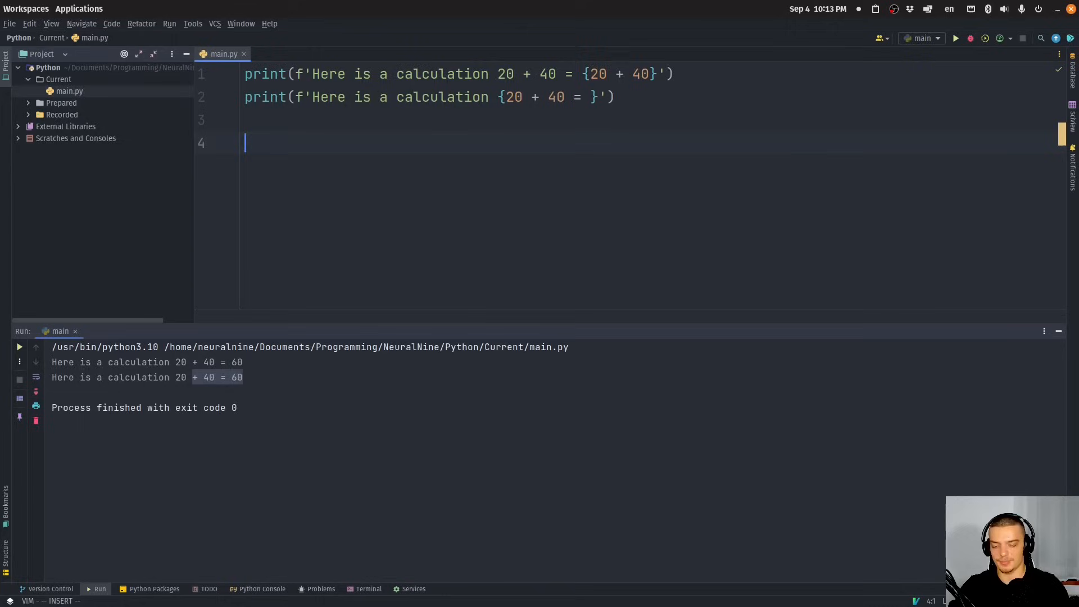
Define value = 10 and print f"Here is some data: {value = }".
type("value = 10")
type("print")
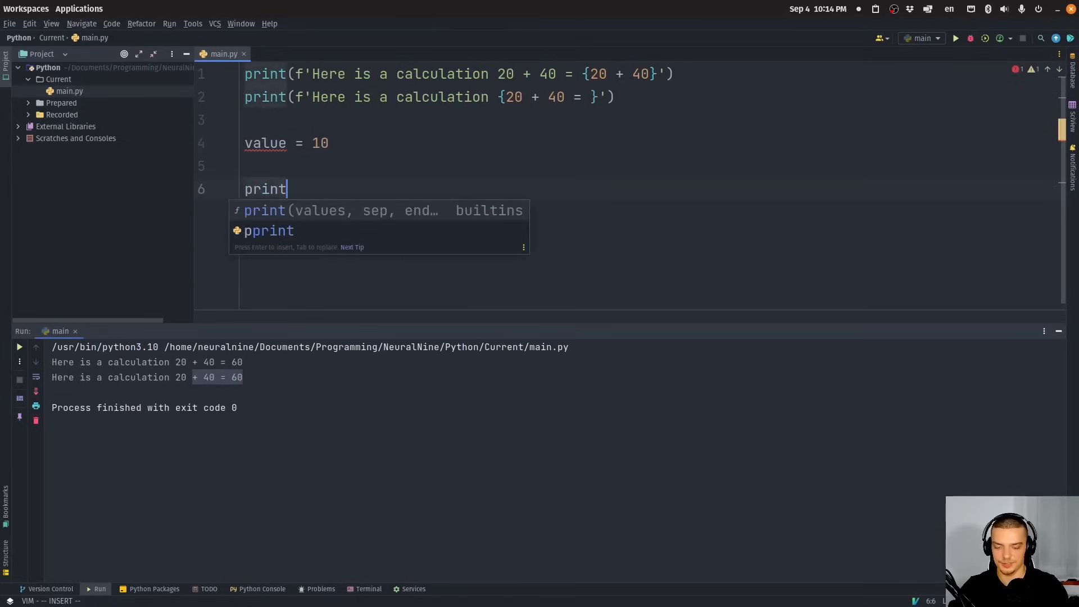
type("(f\"\"")
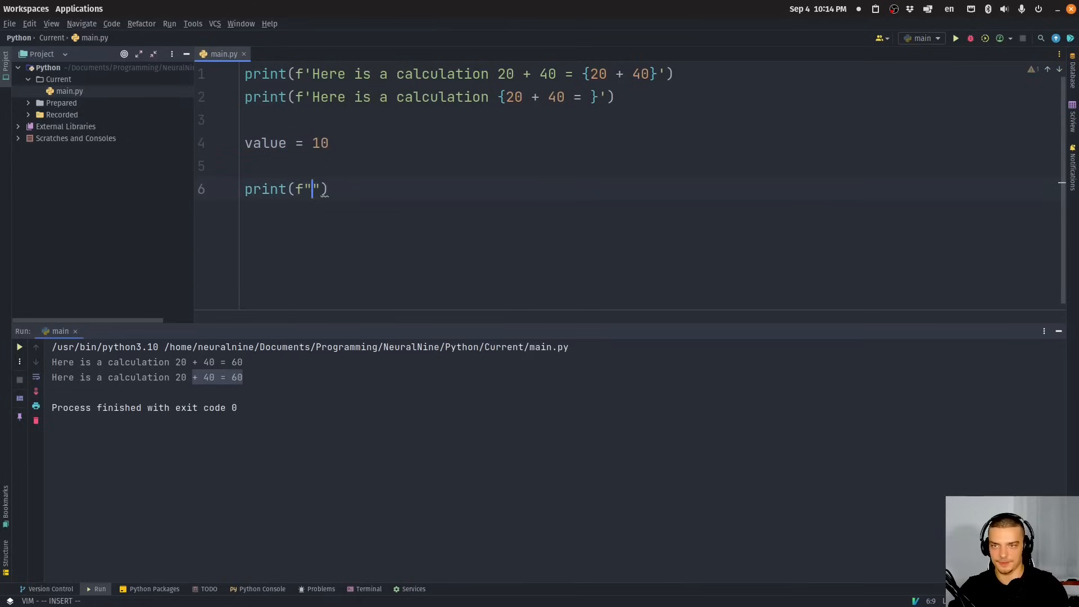
type("Here is some data")
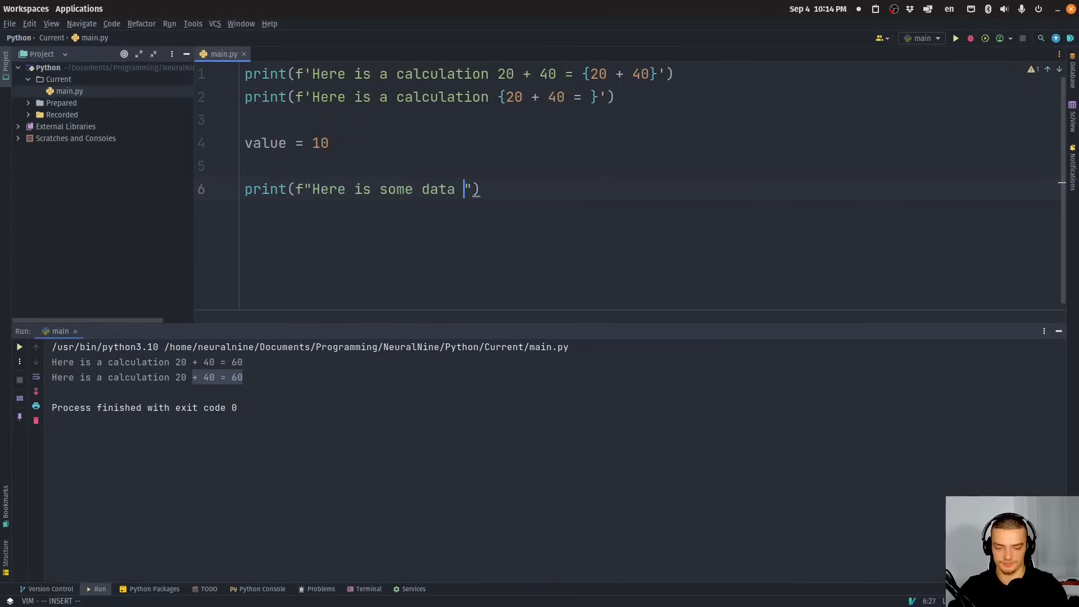
type(": {}")
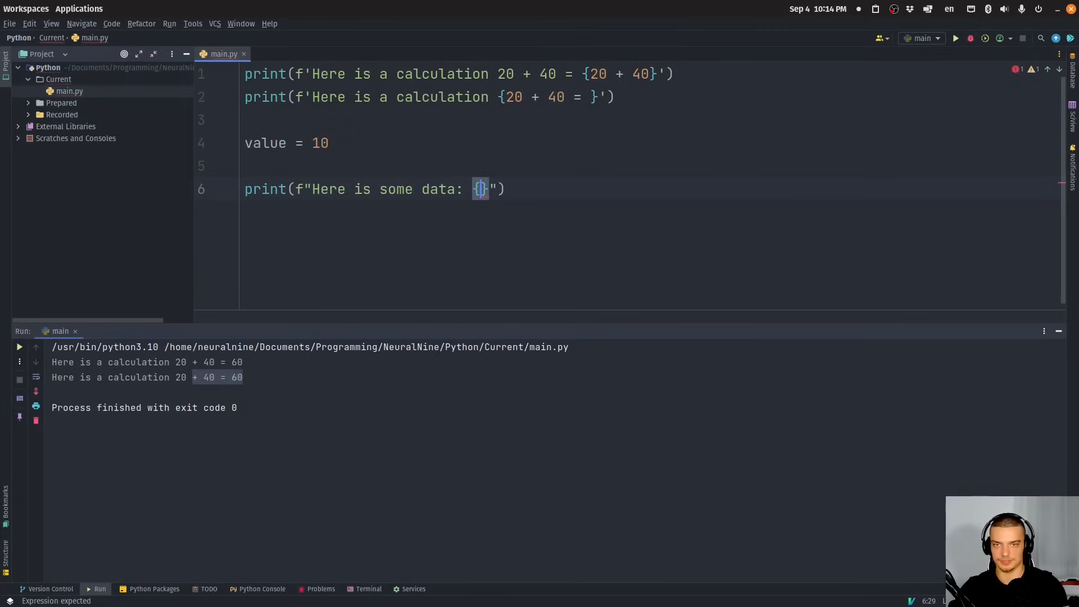
type("value =")
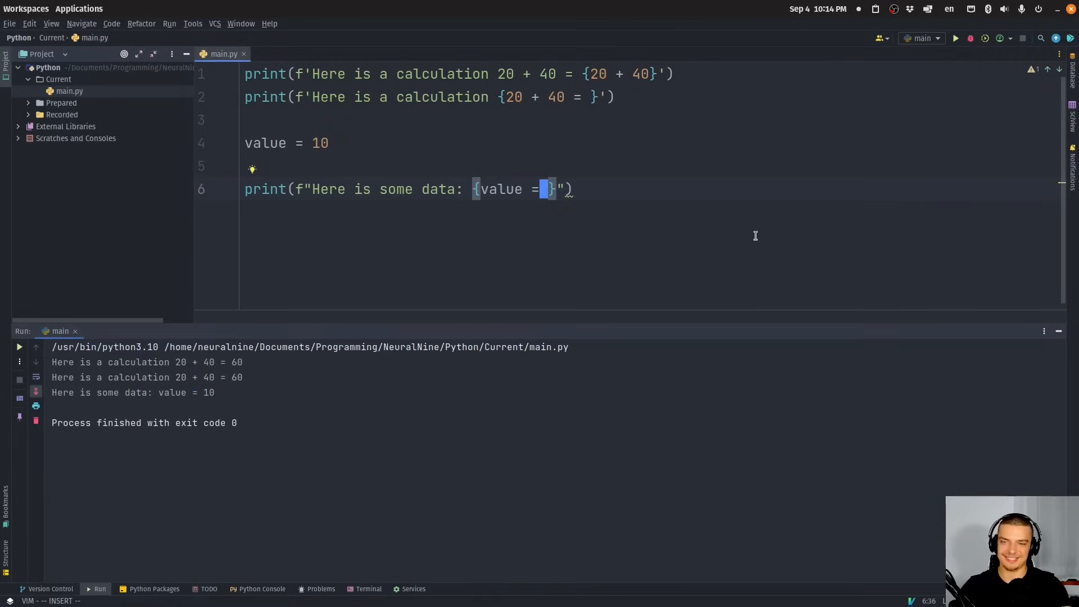
mouse_move(710, 193)
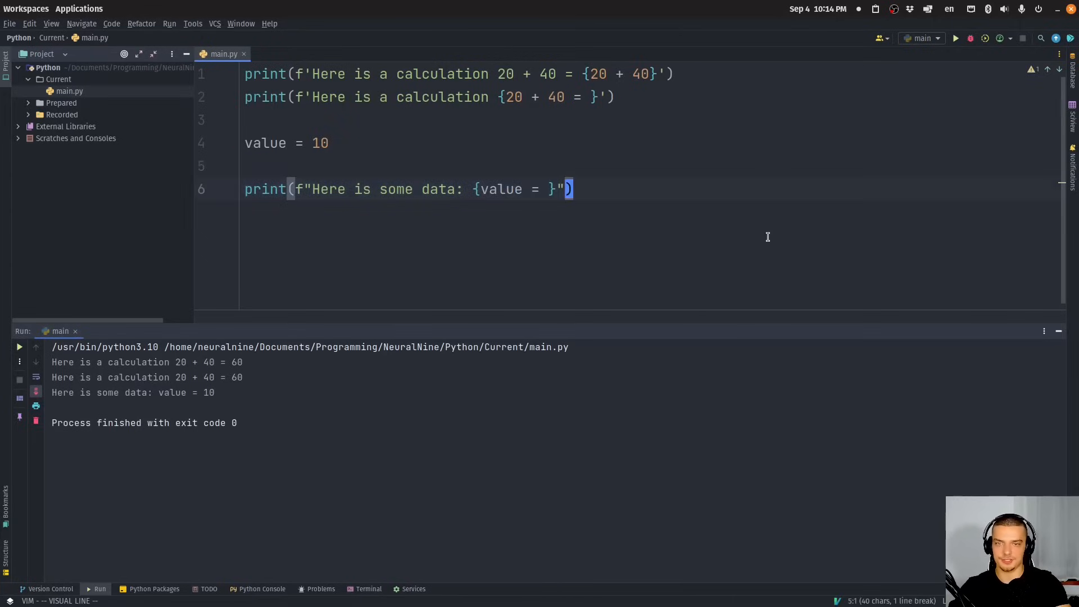
Define mysquare(n) returning n ** 2.
type("def my")
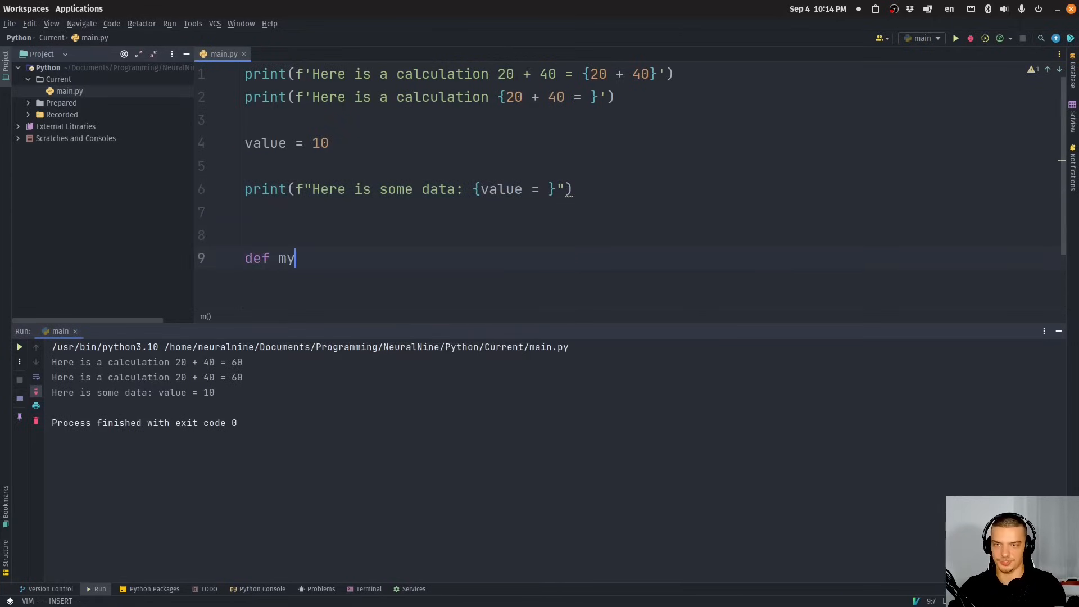
type("square()")
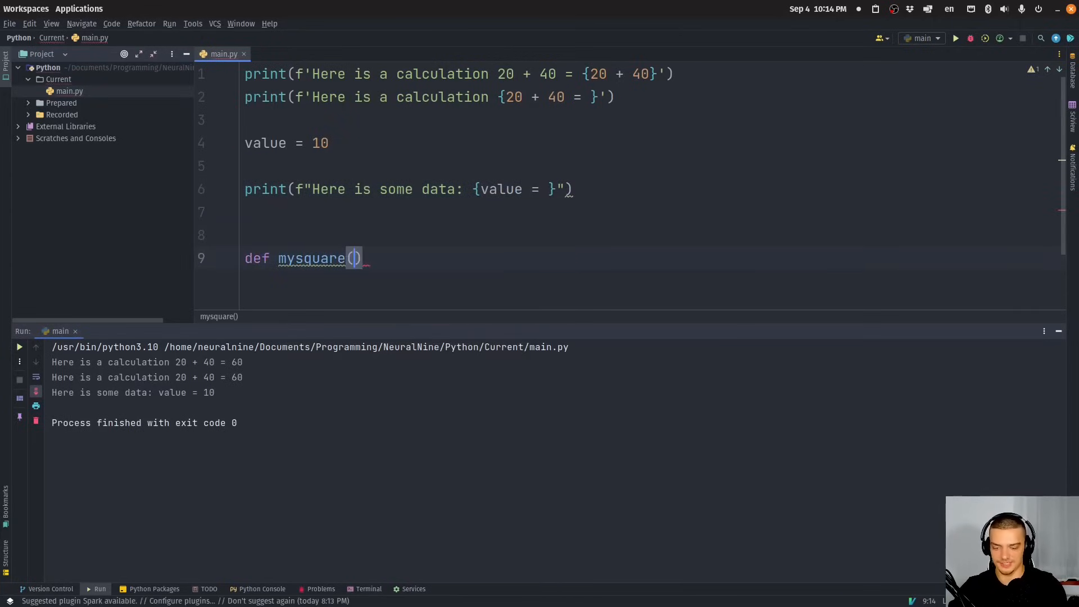
type("n")
type("return ")
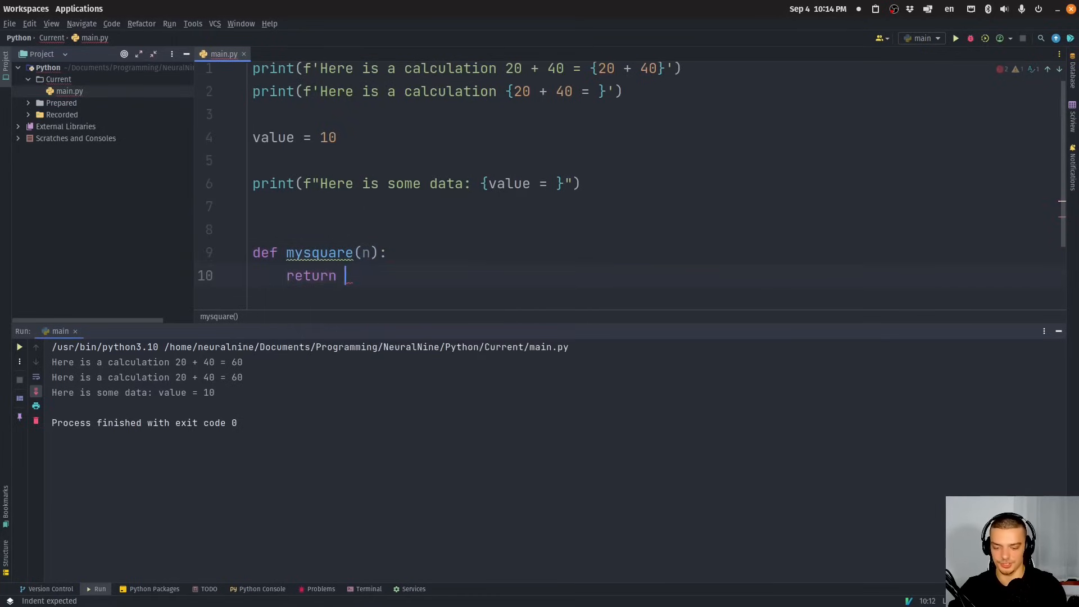
type("n ** 2")
type("print(")
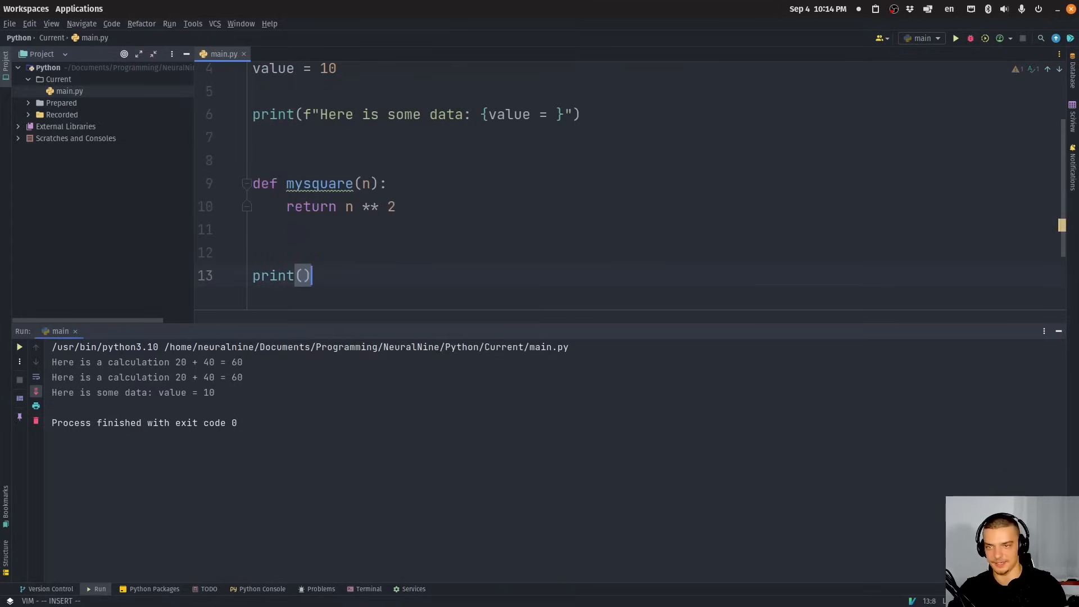
Print f'here is a function call: {mysquare(10) = }'.
type("f'here '")
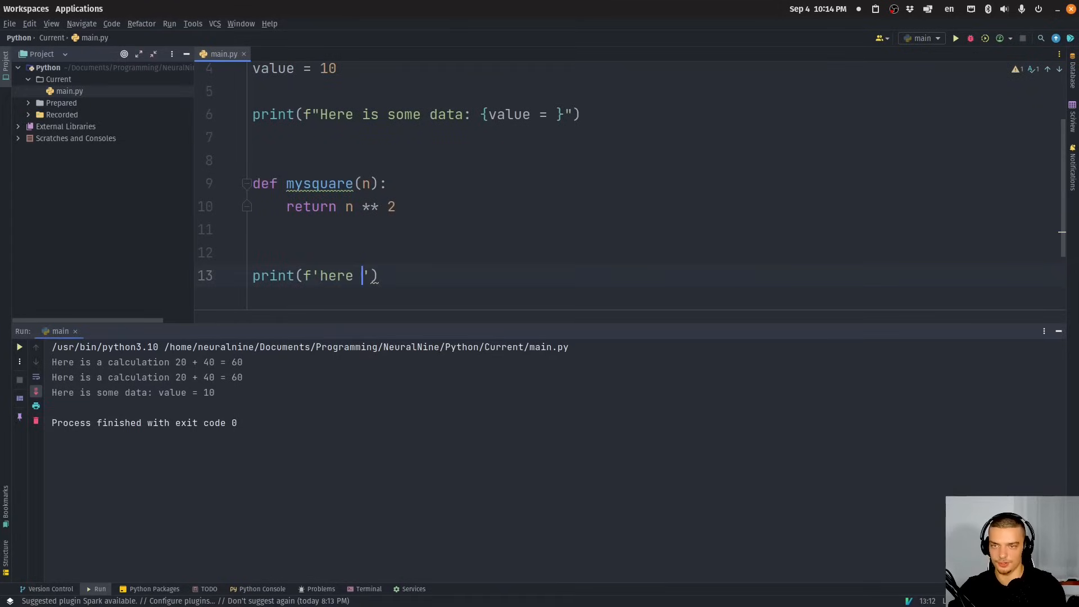
type("is a function cal")
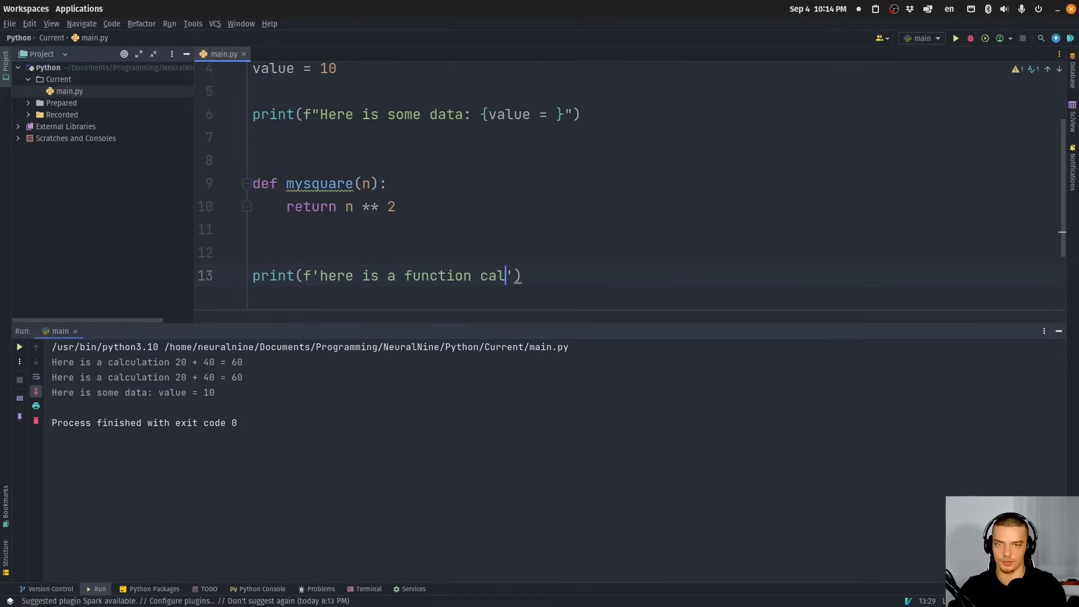
type("l: {}")
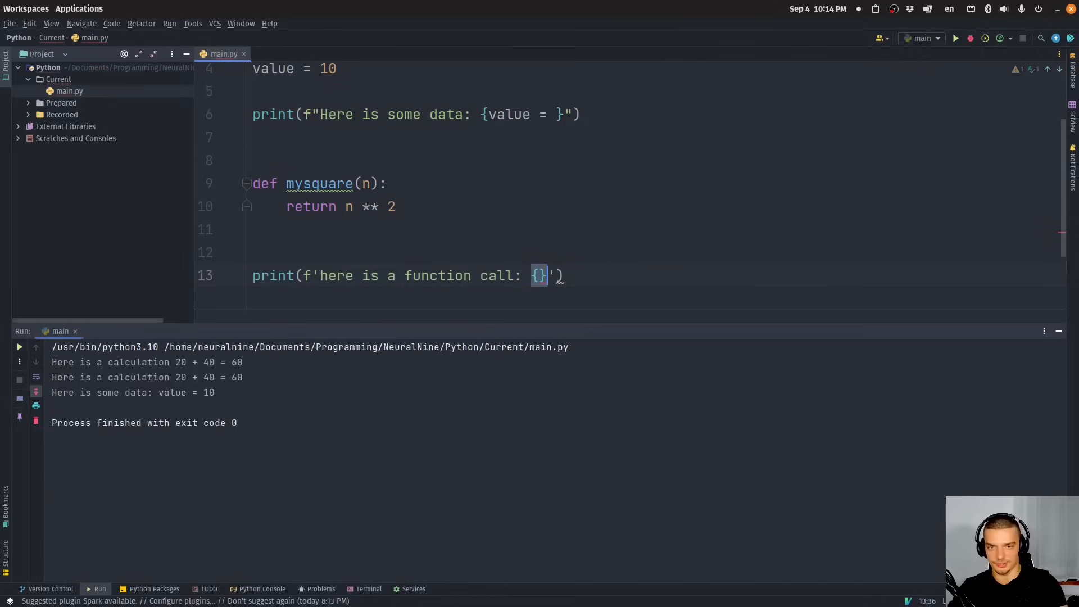
type("my\\")
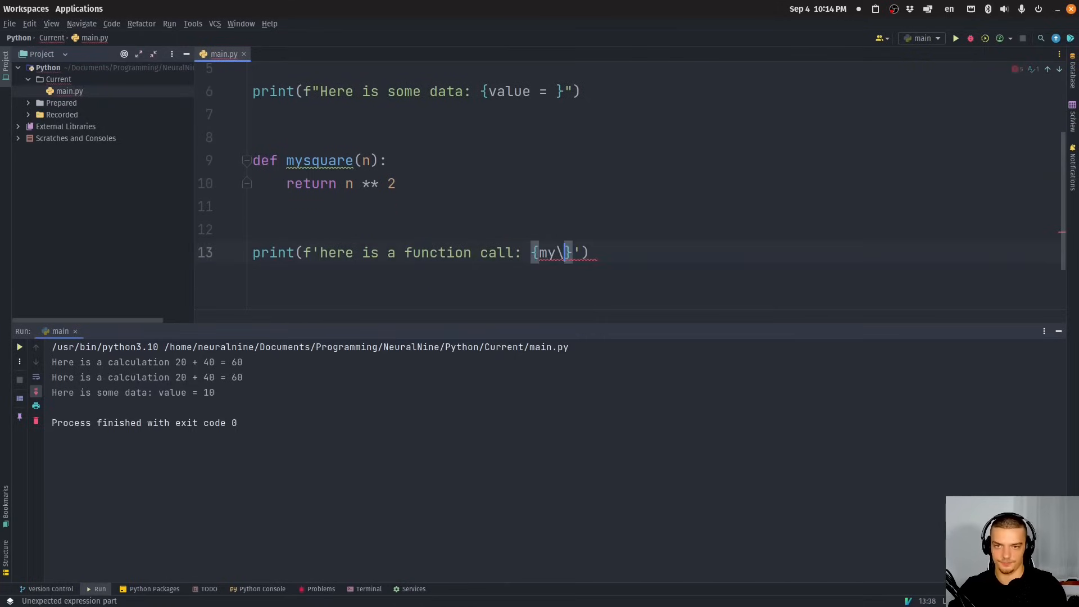
type("square(10)")
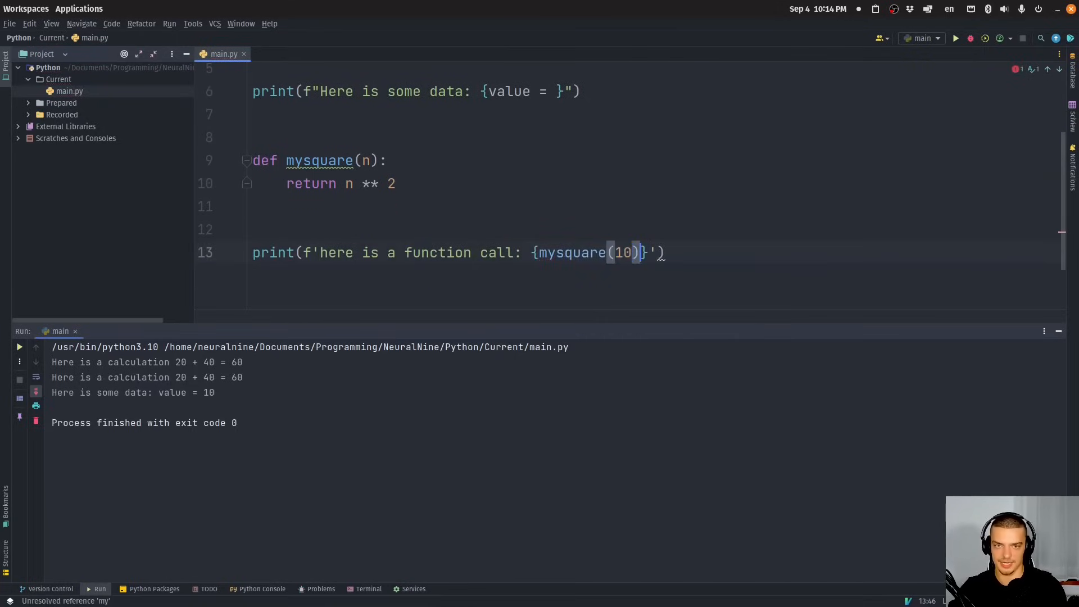
type("=")
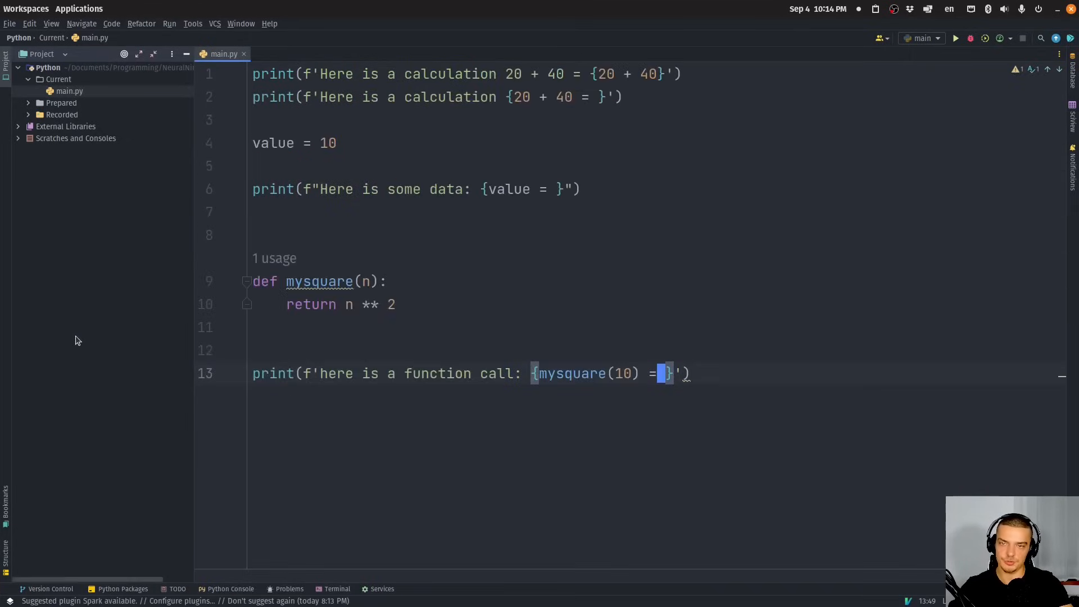
Add a for loop over range(10) setting value = i * mysquare(i).
type("f")
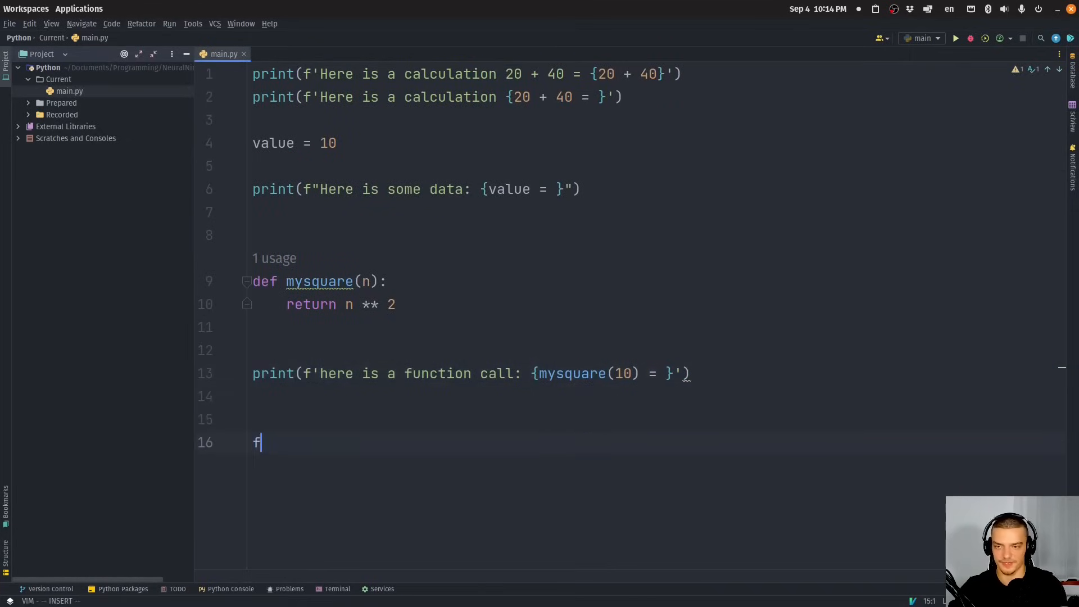
type("or i in range()")
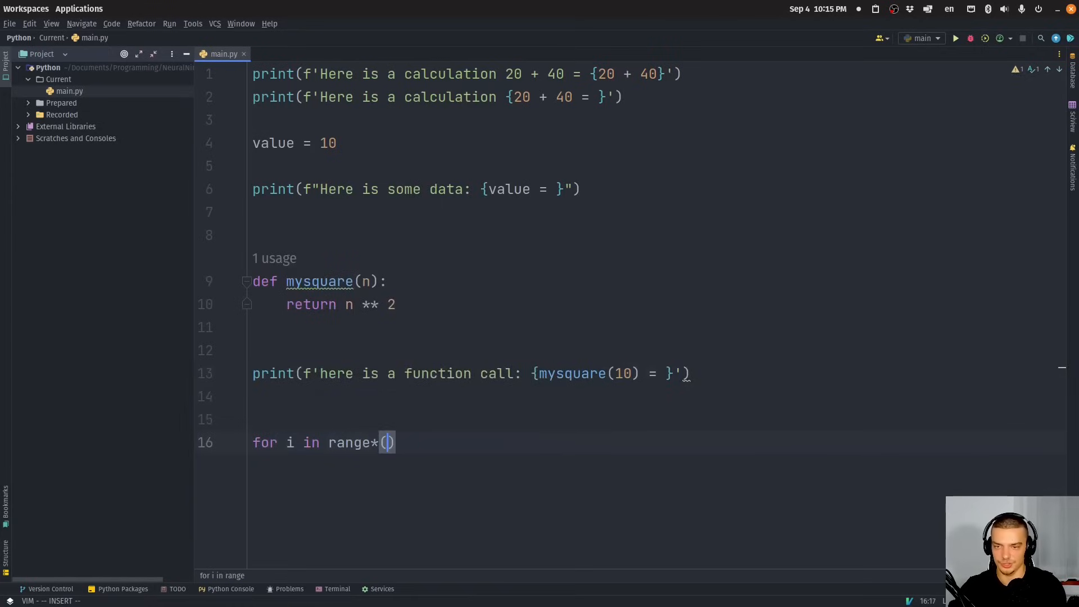
type("10):")
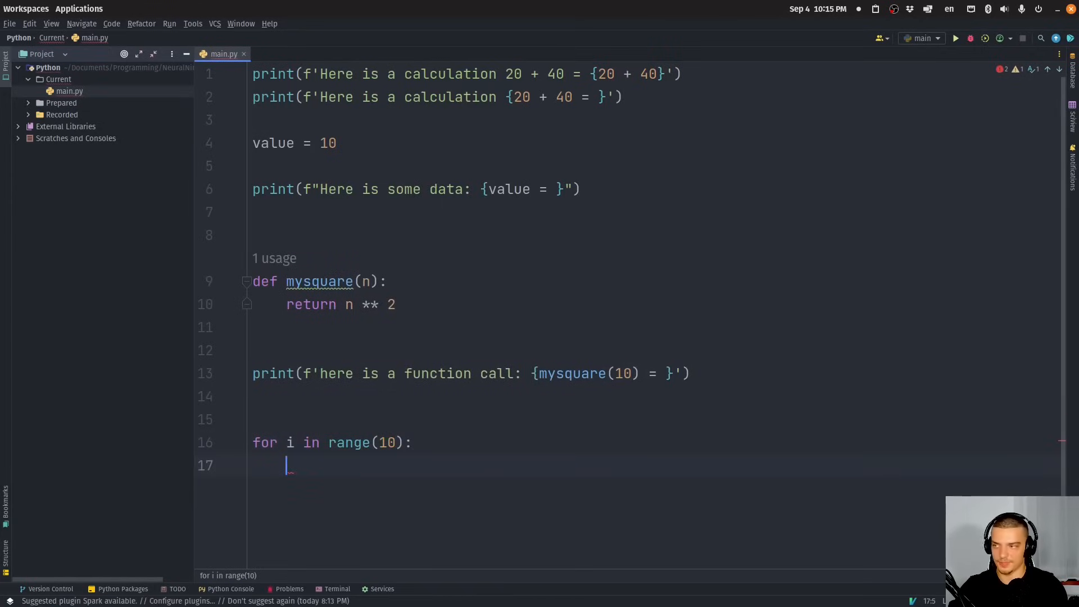
type("value =")
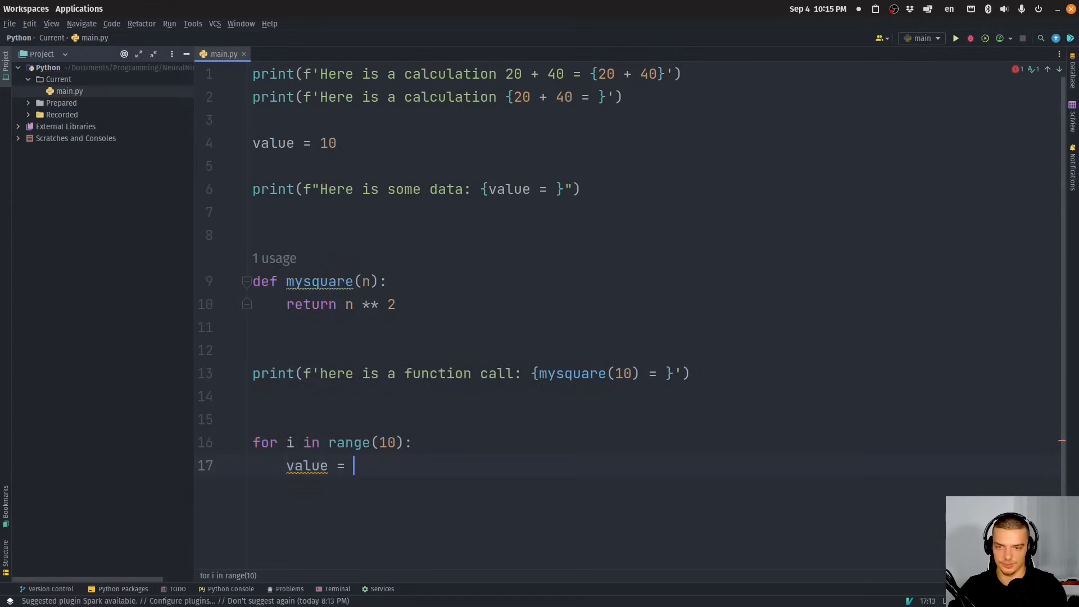
type("i")
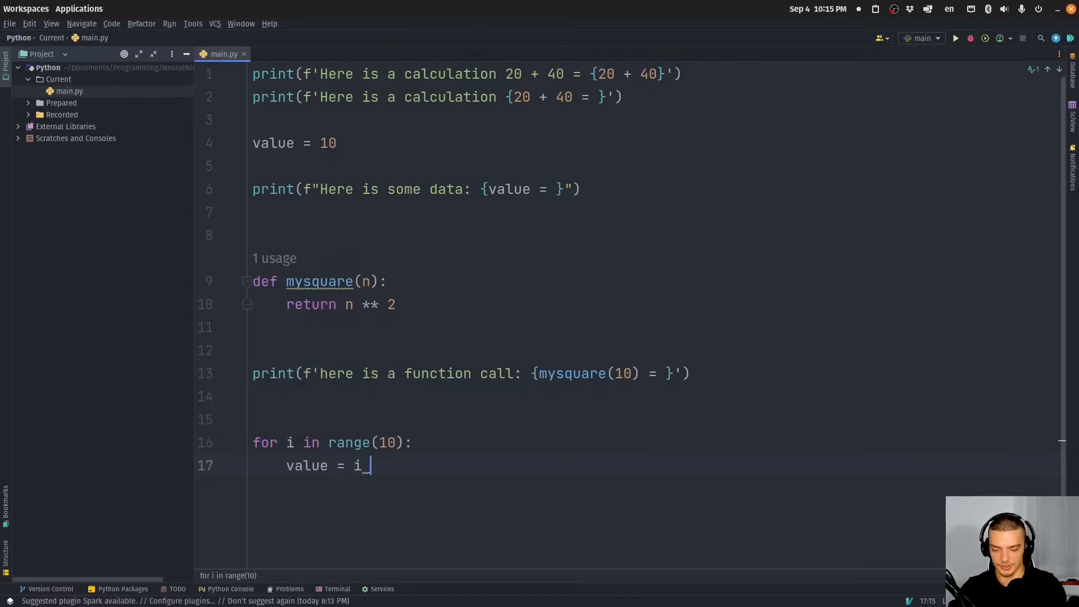
type("*")
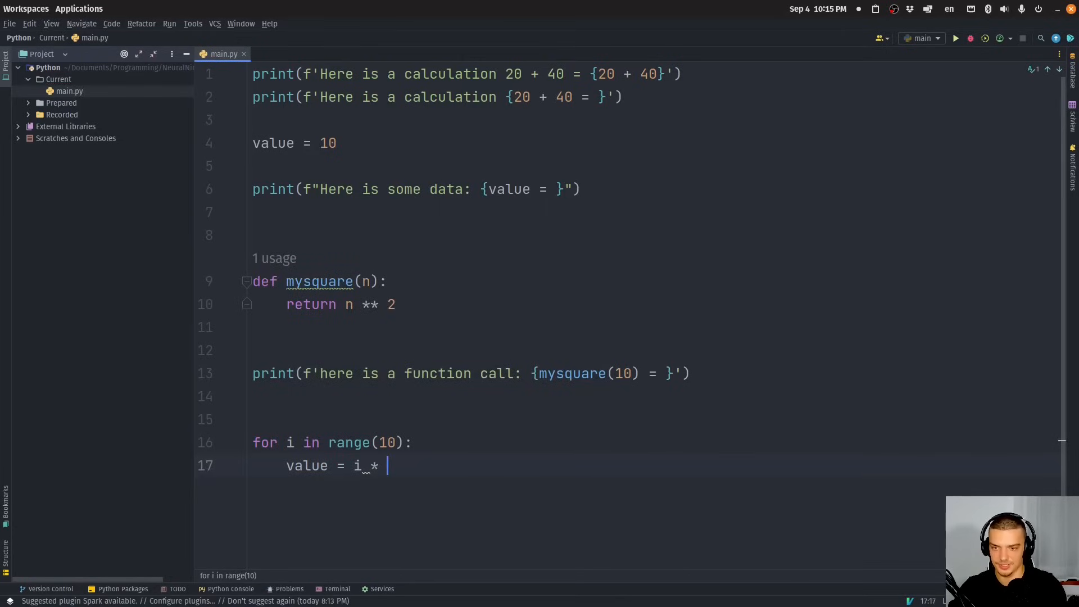
type("mysquare(i)")
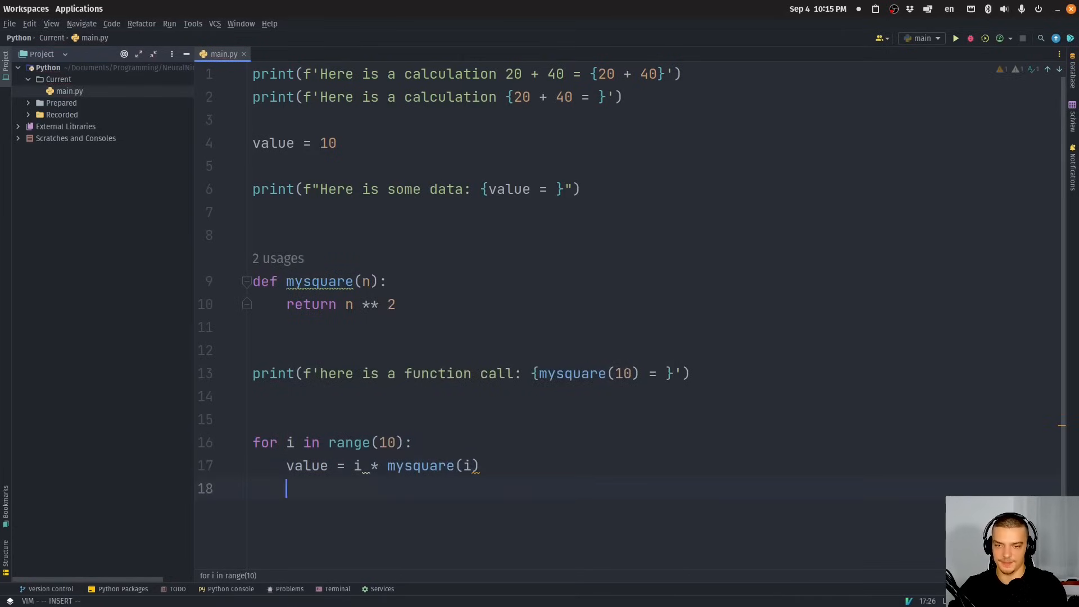
Inside the loop, print f'[DEBUG] {i = }, {mysquare(i) = }'.
type("print()")
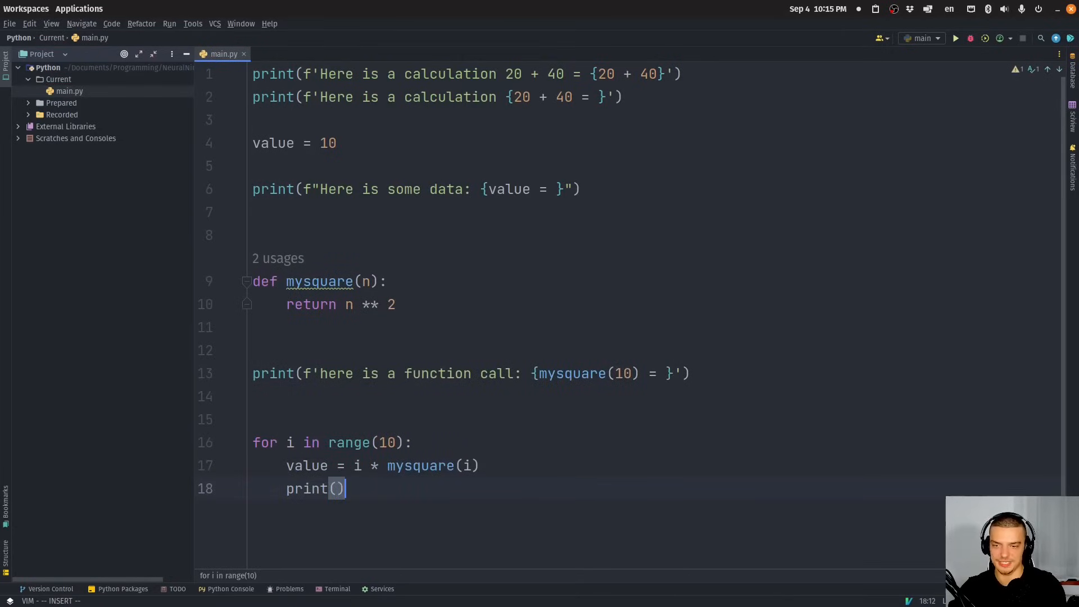
type("''")
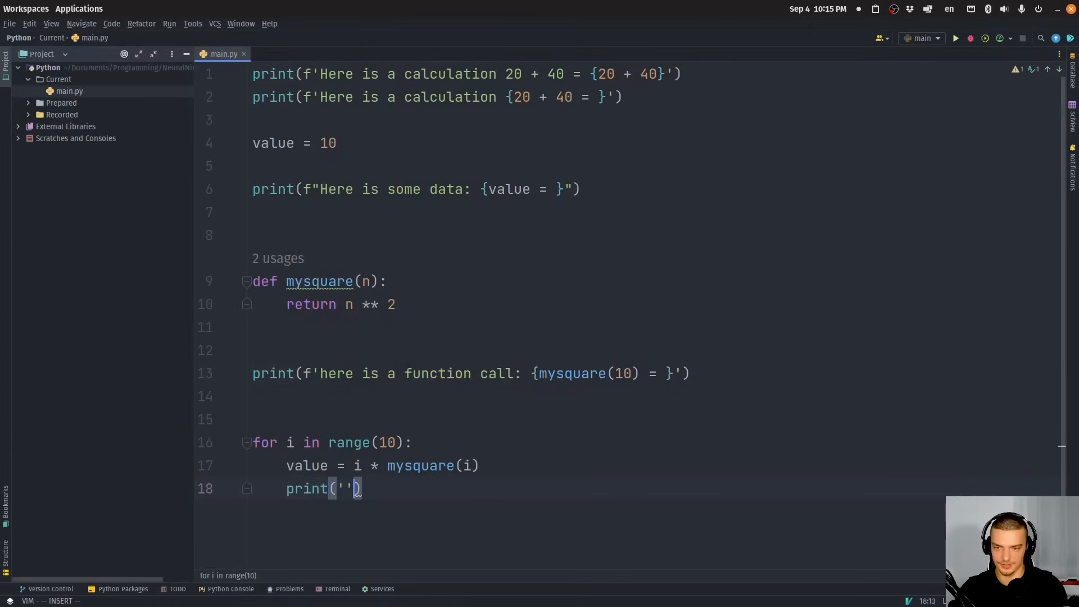
type("f[")
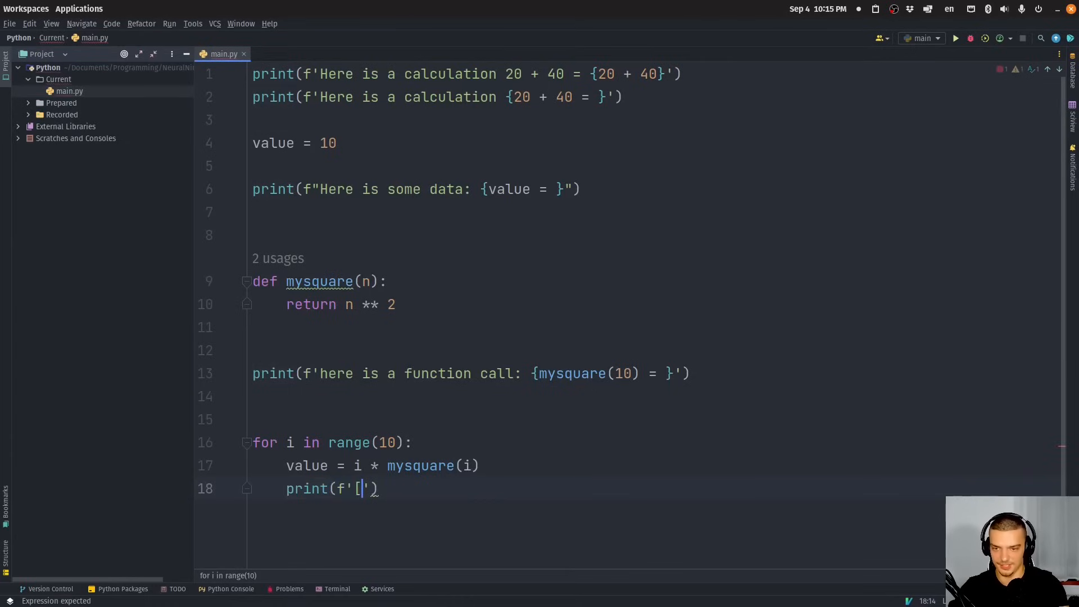
type("DEB")
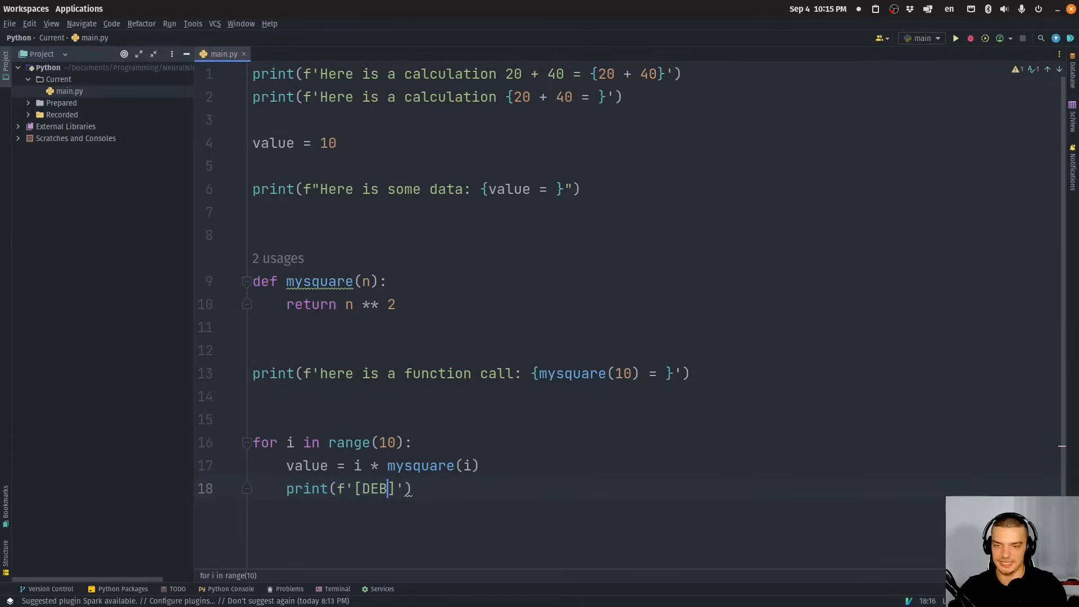
type("UG")
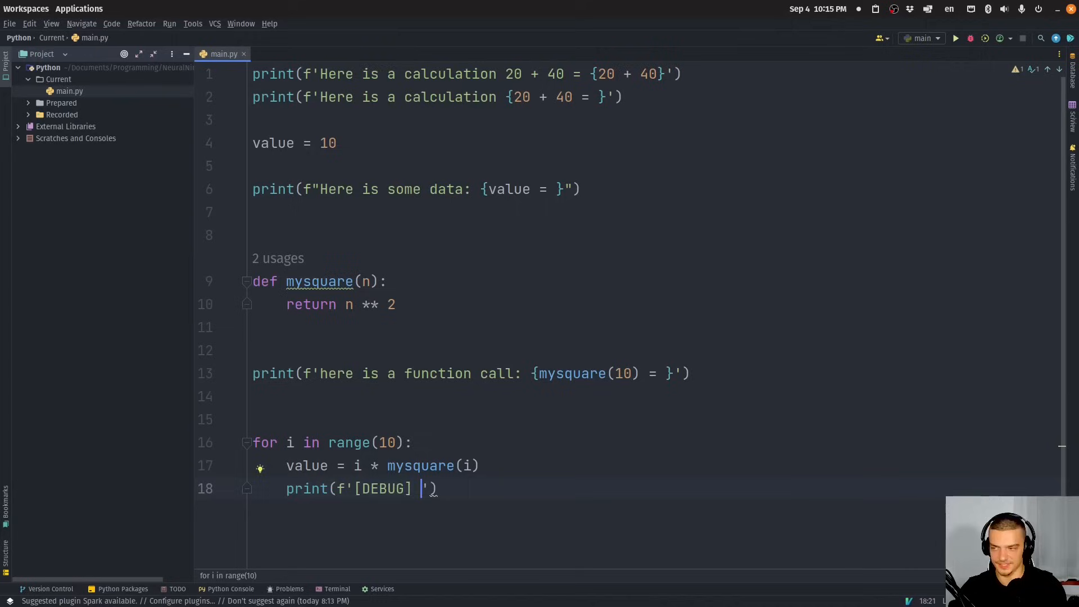
type("{i =},")
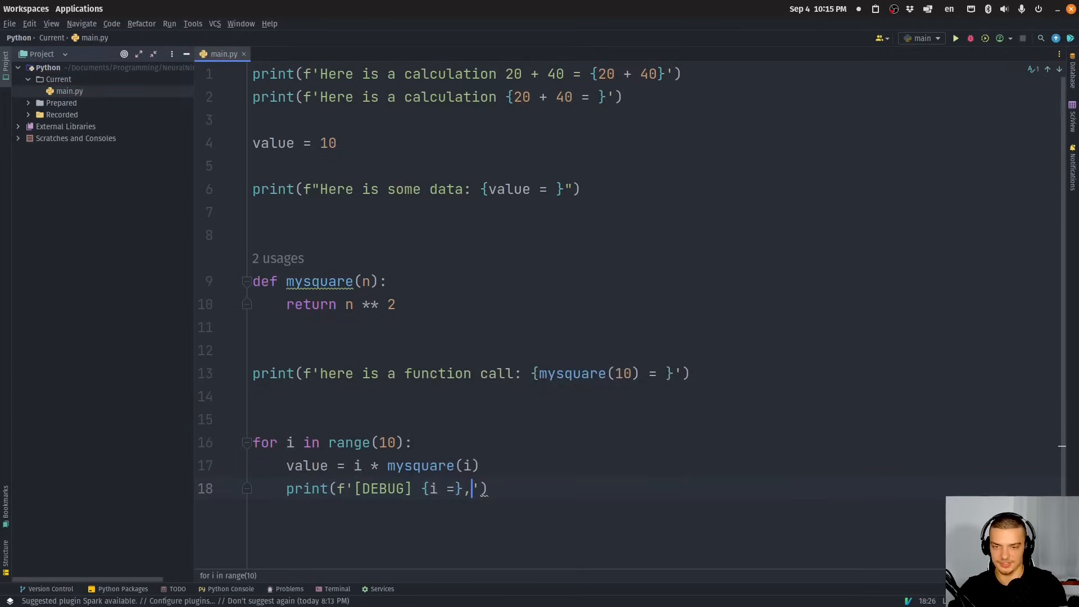
type("{mysquare(i)")
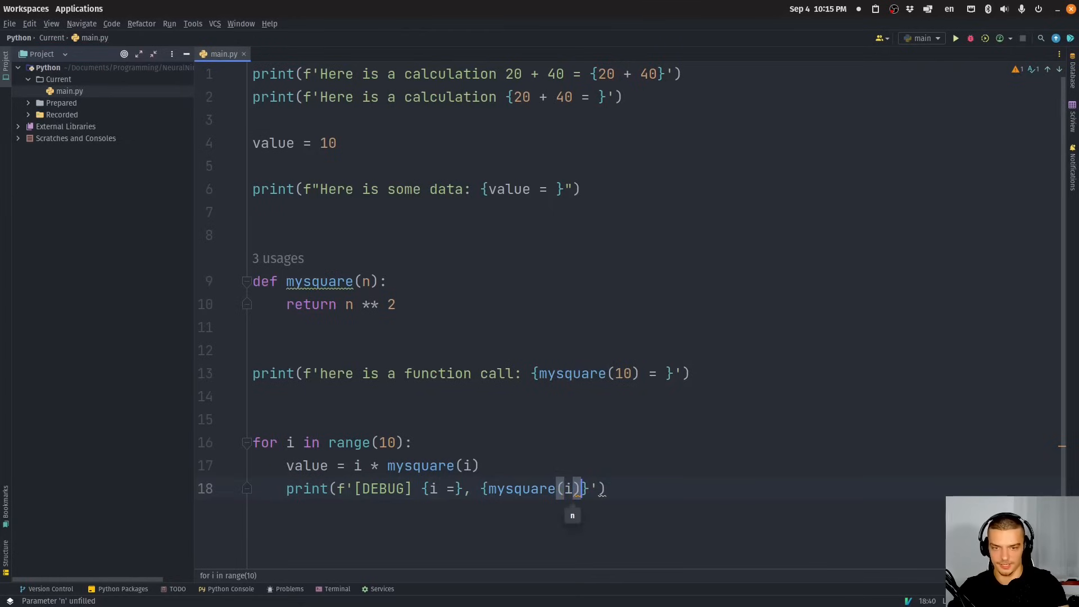
type("+")
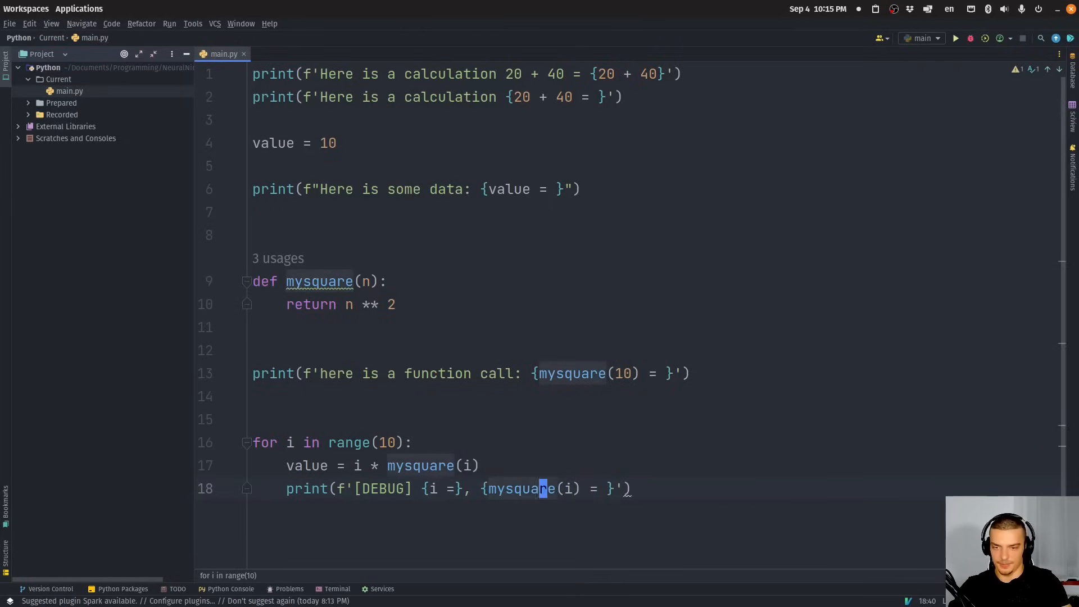
left_click(954, 39)
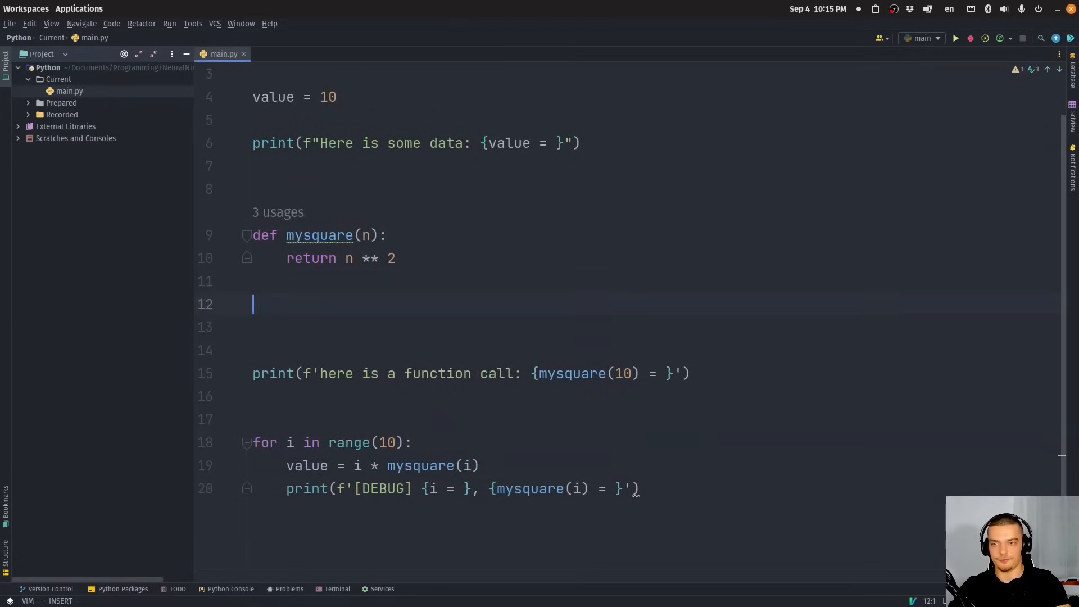
Add print(x) and print(othervariable) lines after the mysquare function.
type("print(")
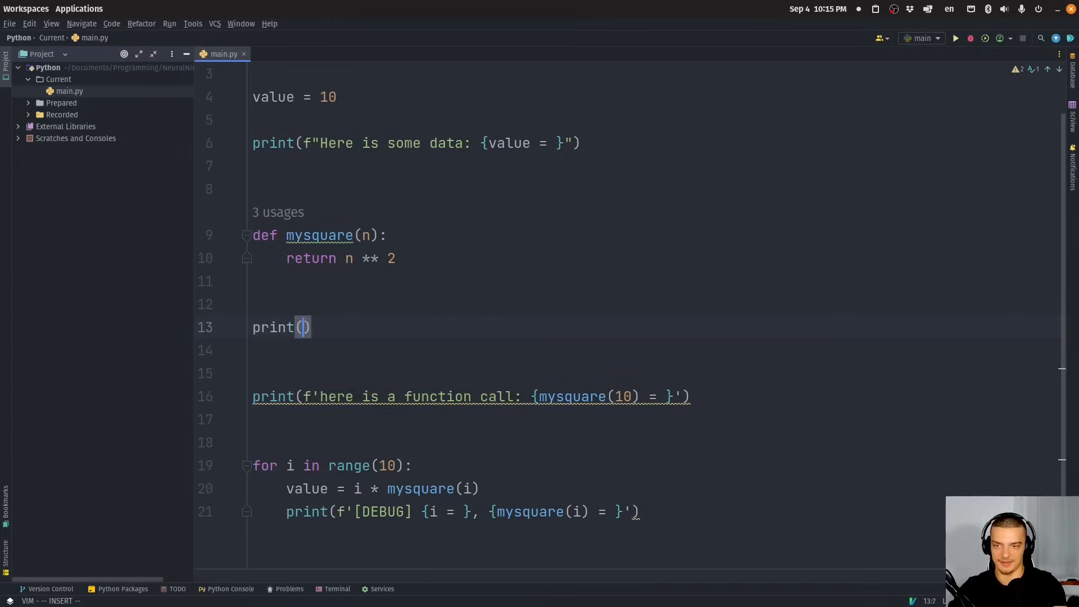
type("x")
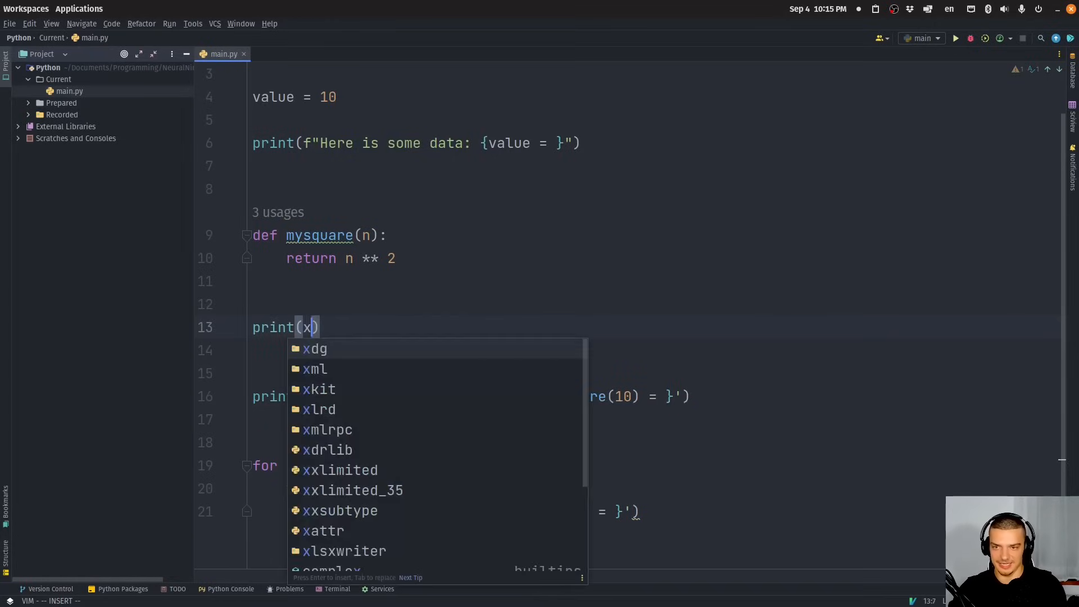
key("Escape")
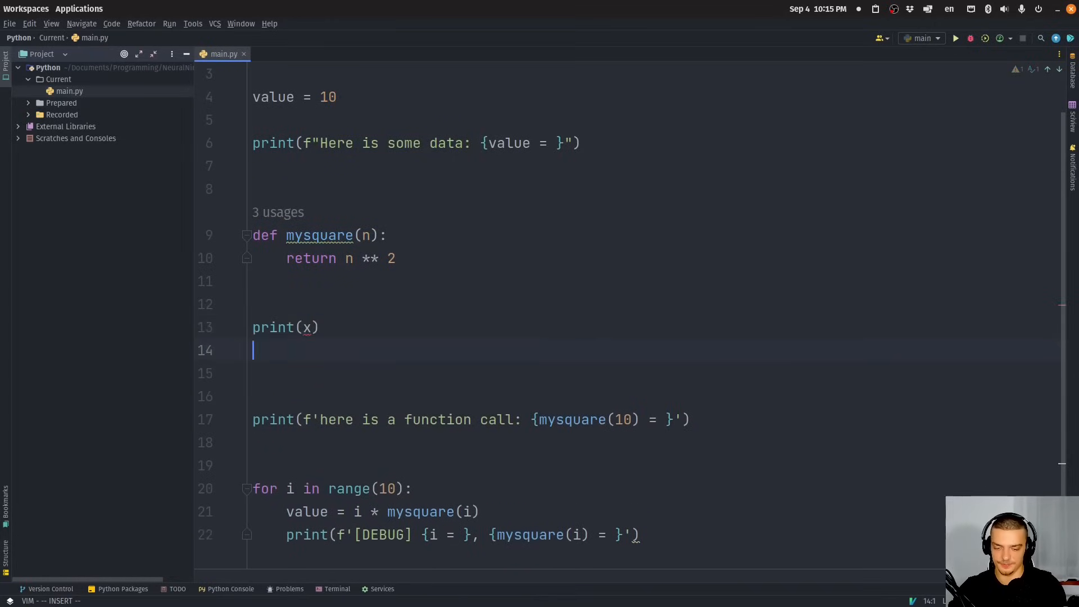
type("proi")
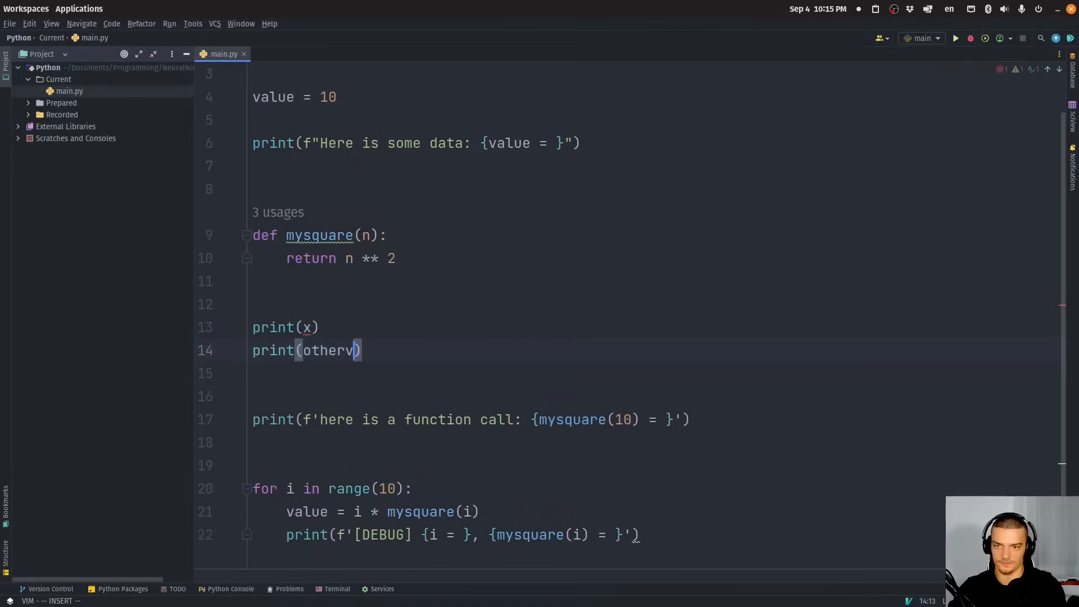
type("ariable")
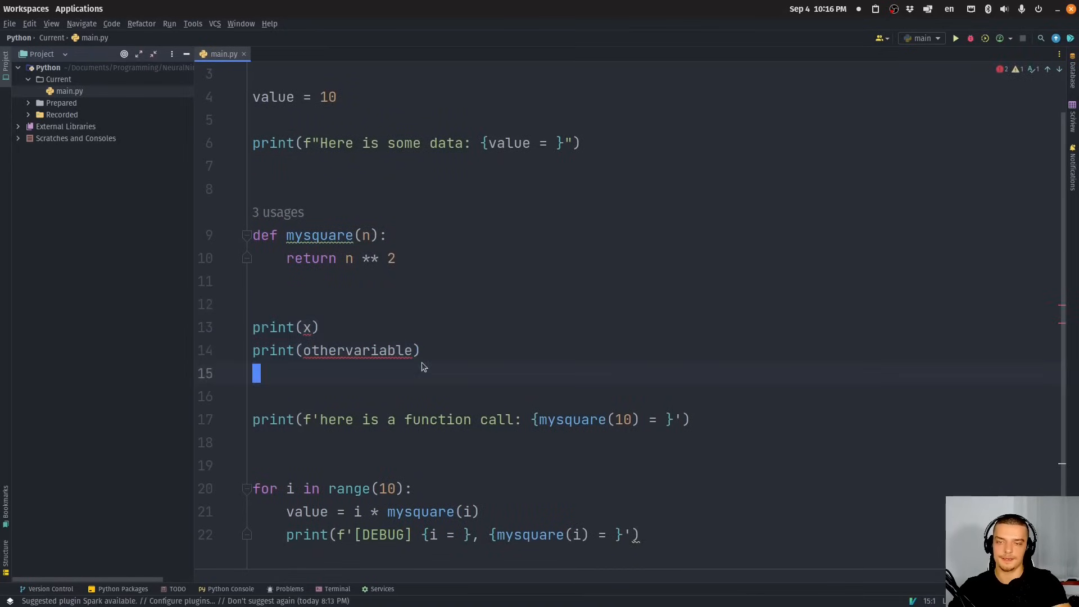
double_click(306, 327)
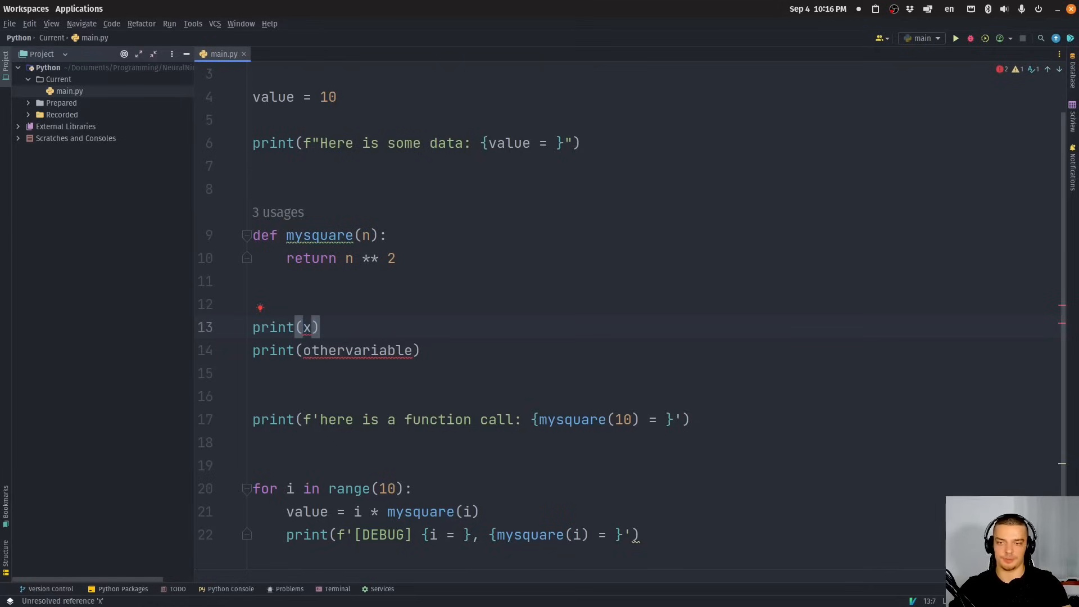
Rewrite print(x) toward print(f'{x = }') using the = specifier.
type("'x = ',")
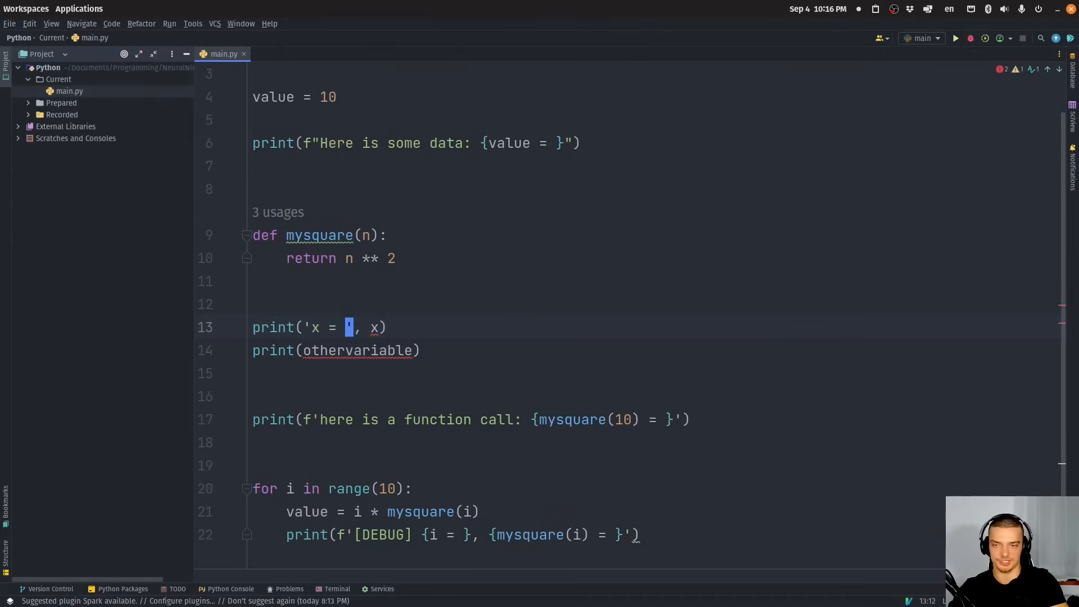
type("f")
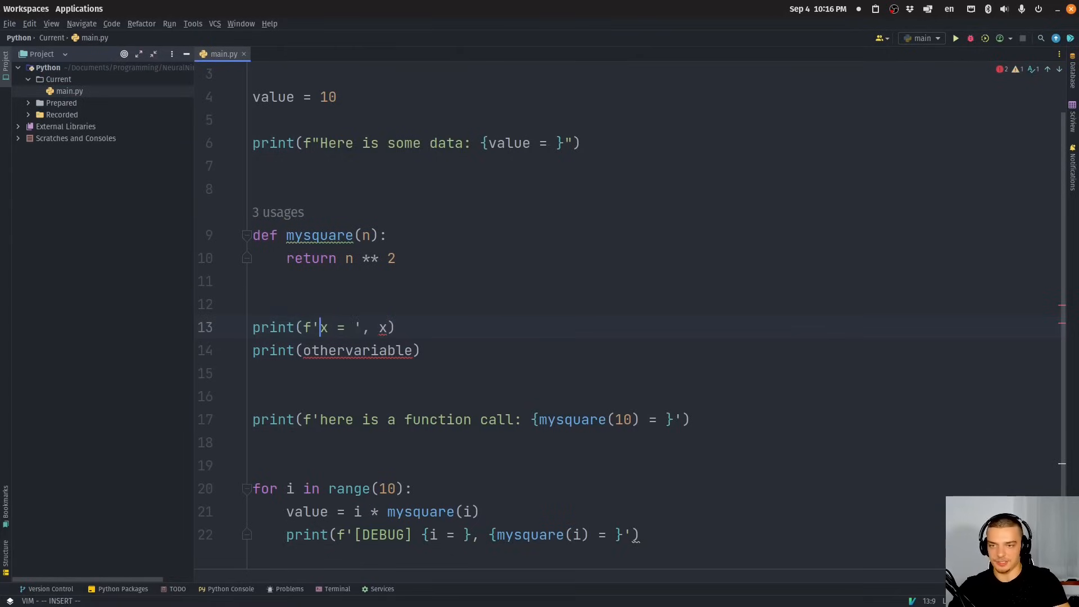
type("{")
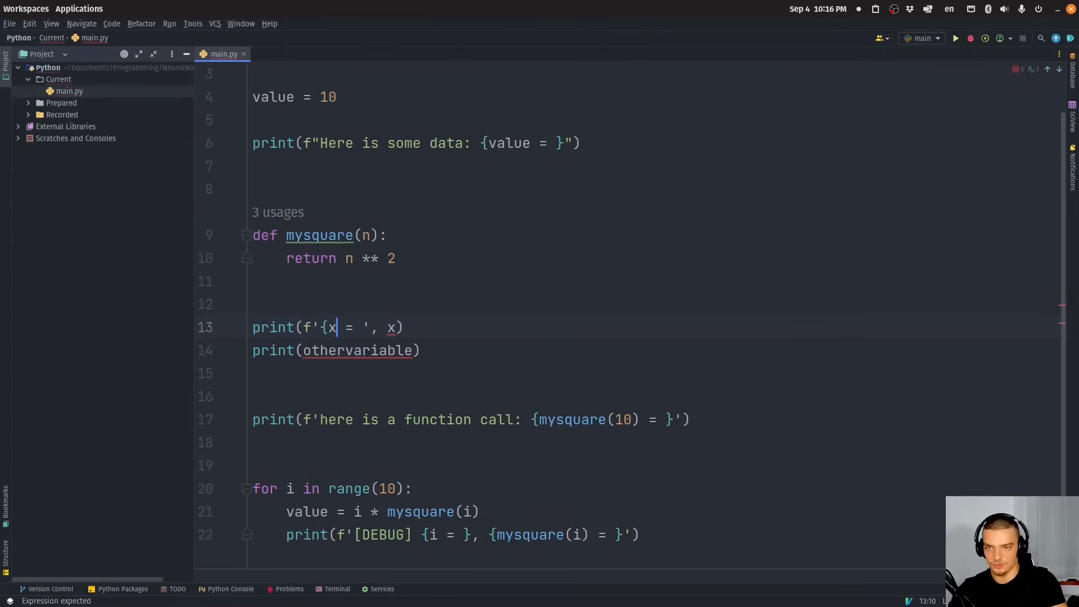
type("= }'")
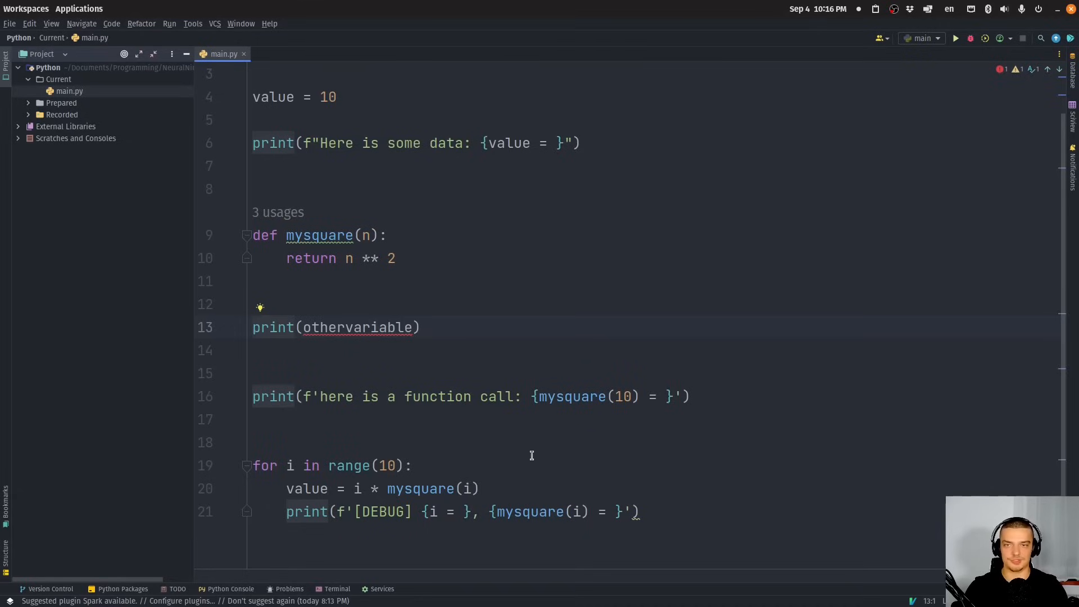
mouse_move(862, 314)
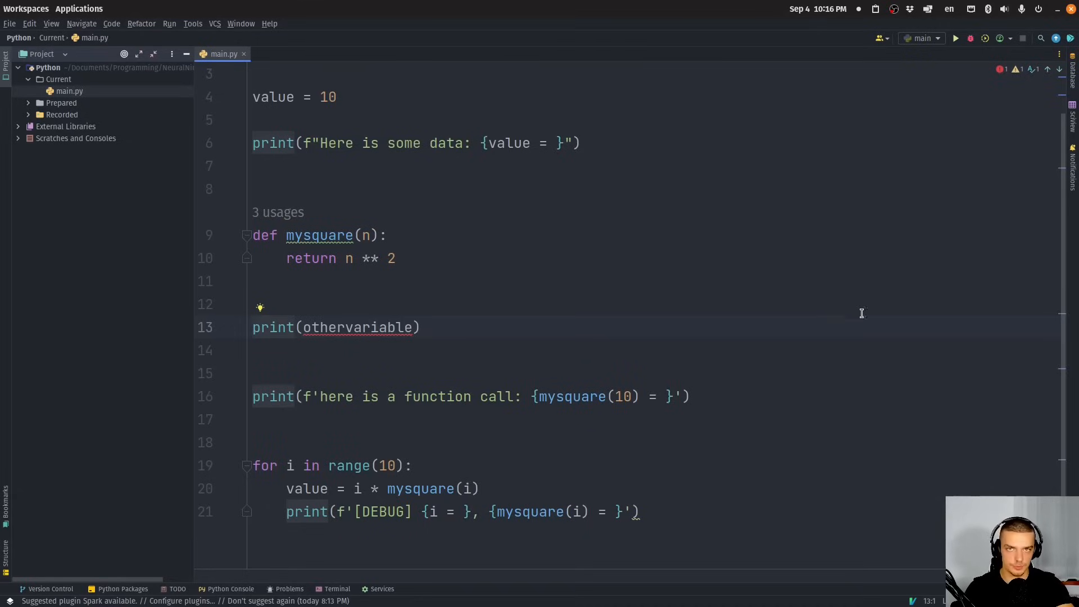